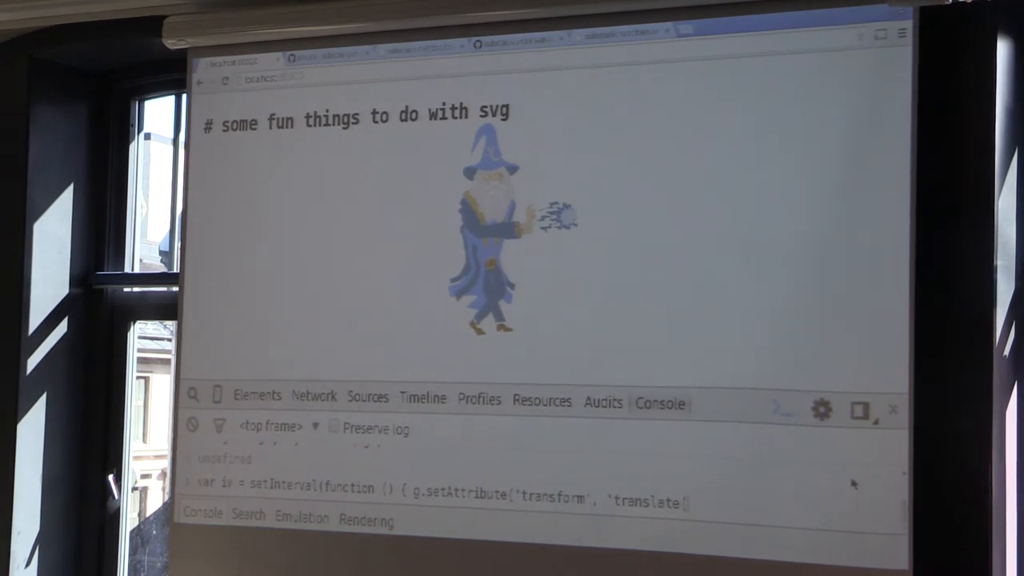
Move the wizard with a 16 ms translate setInterval, store the svg's g element, then clear
{"action": "type", "text": "'+x+',0)')"}
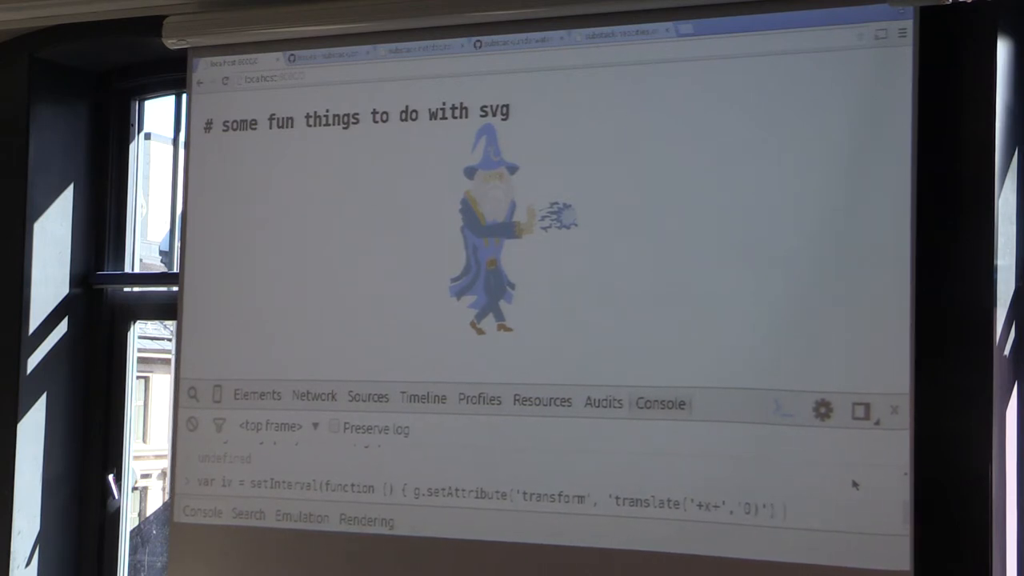
{"action": "type", "text": "}, 16)"}
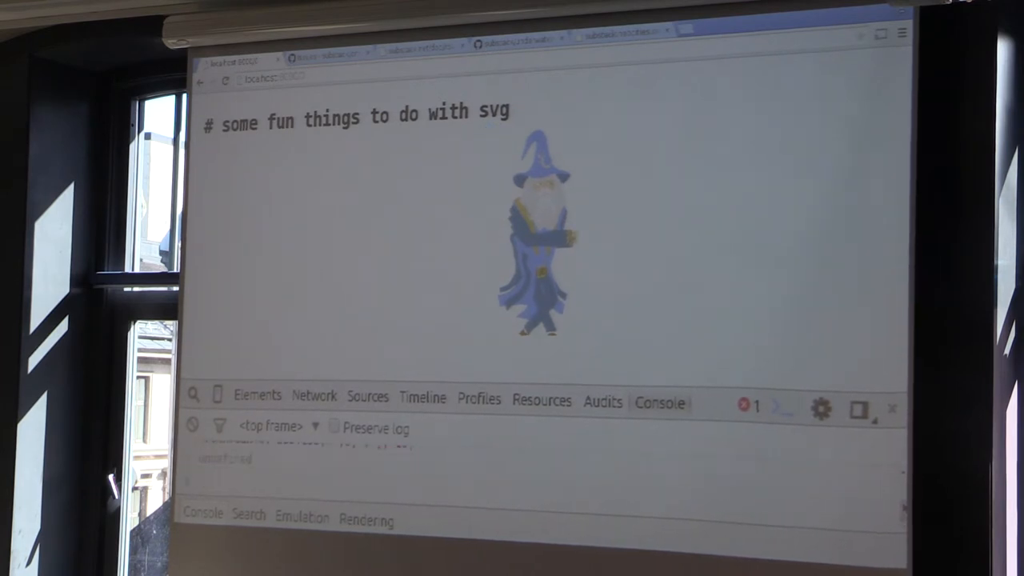
{"action": "type", "text": "var g = svg.querySelector('g')"}
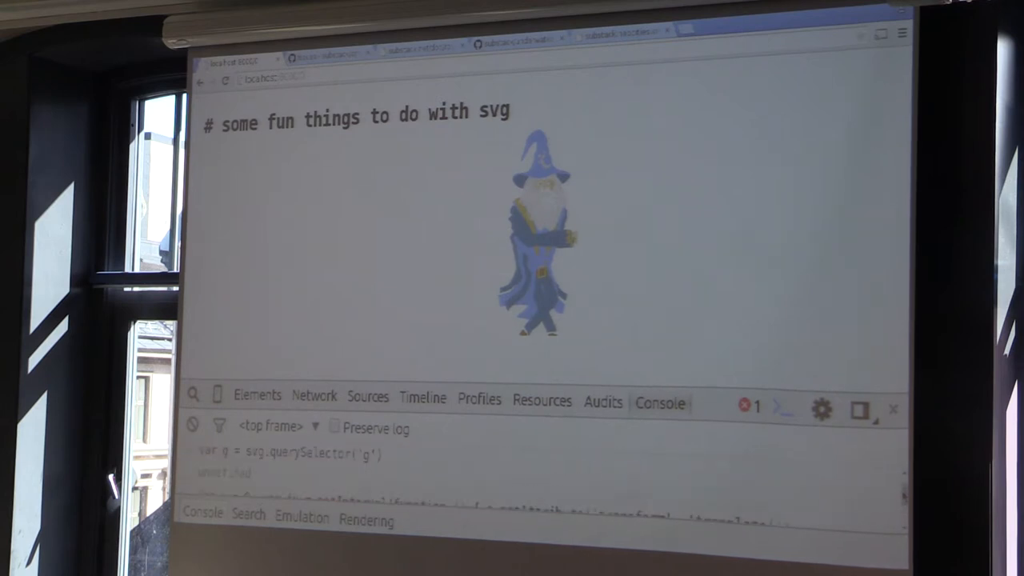
{"action": "type", "text": "clear"}
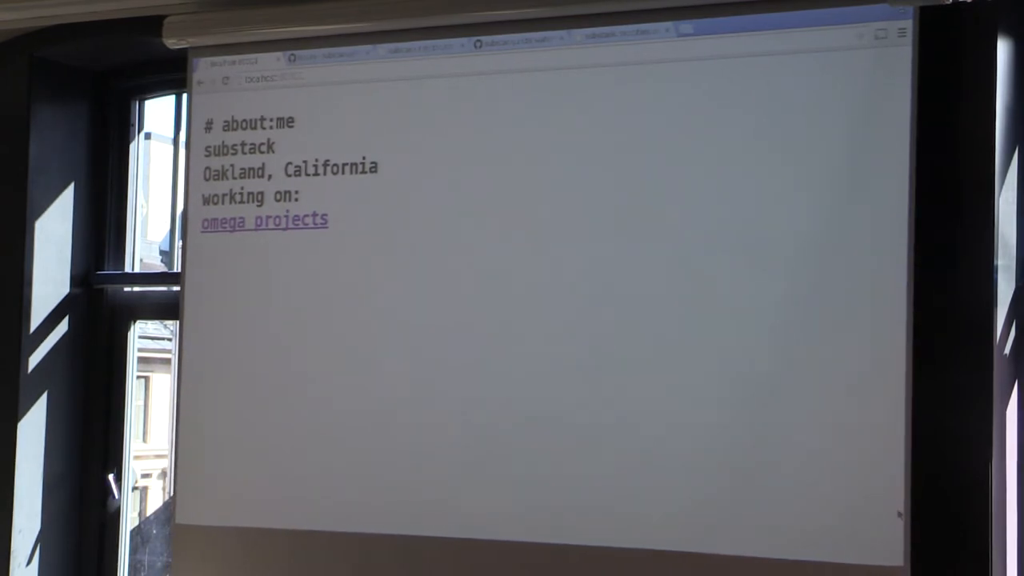
Advance to the about:me slide listing substack, Oakland, California and omega projects
{"action": "left_click", "coordinate": [264, 220]}
{"action": "type", "text": "var a = 0;"}
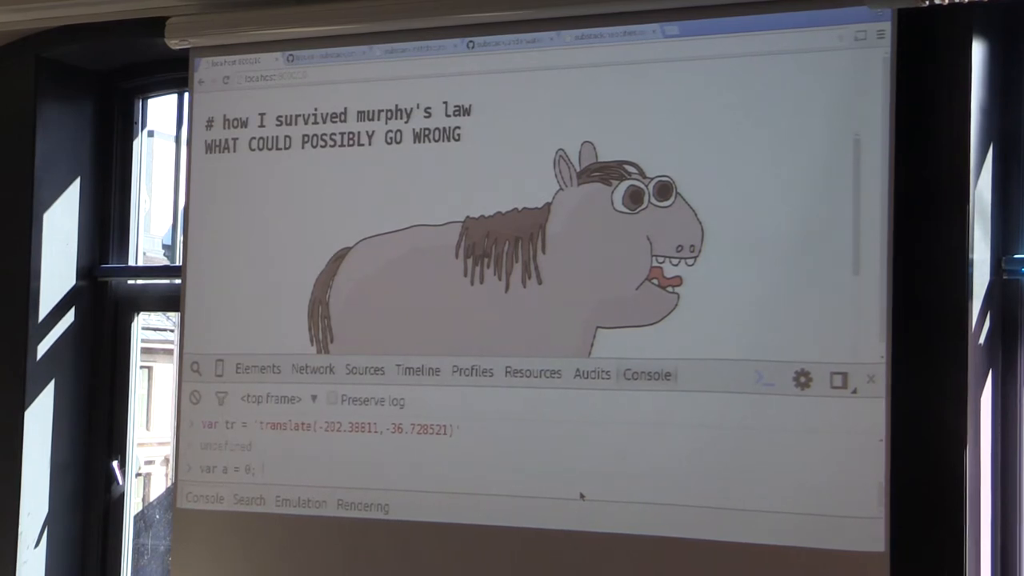
Enter var iv = setInterval setting the group's transform to tr plus a rotate
{"action": "type", "text": "var iv = setInterval(function () {"}
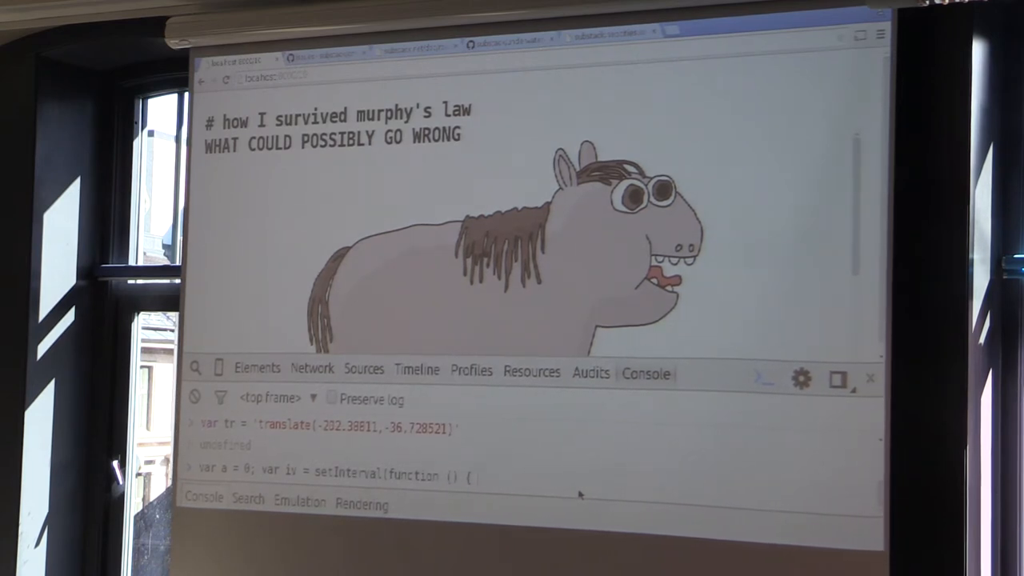
{"action": "type", "text": "g.setAttribute('transform',"}
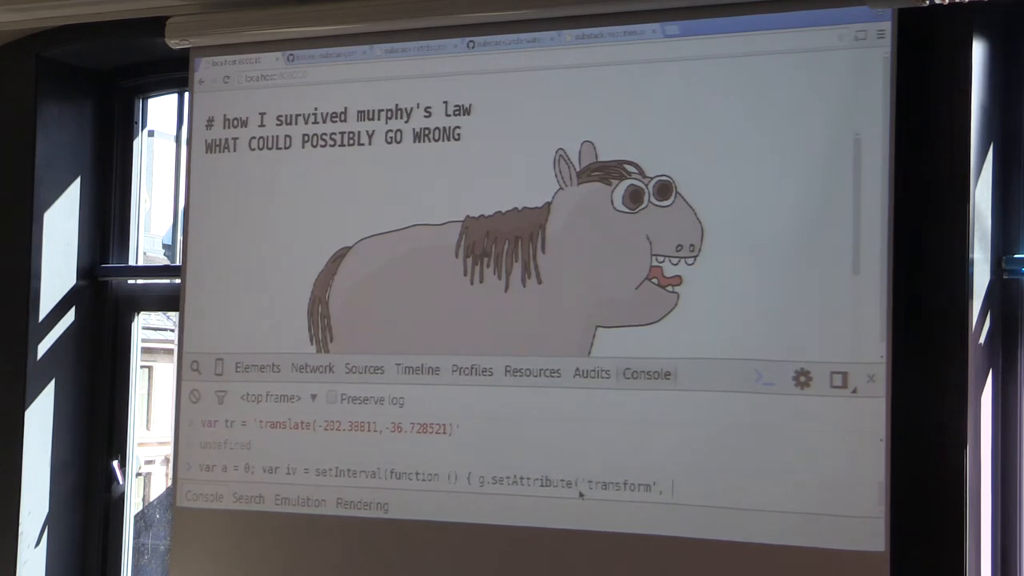
{"action": "type", "text": "tr + ' tro"}
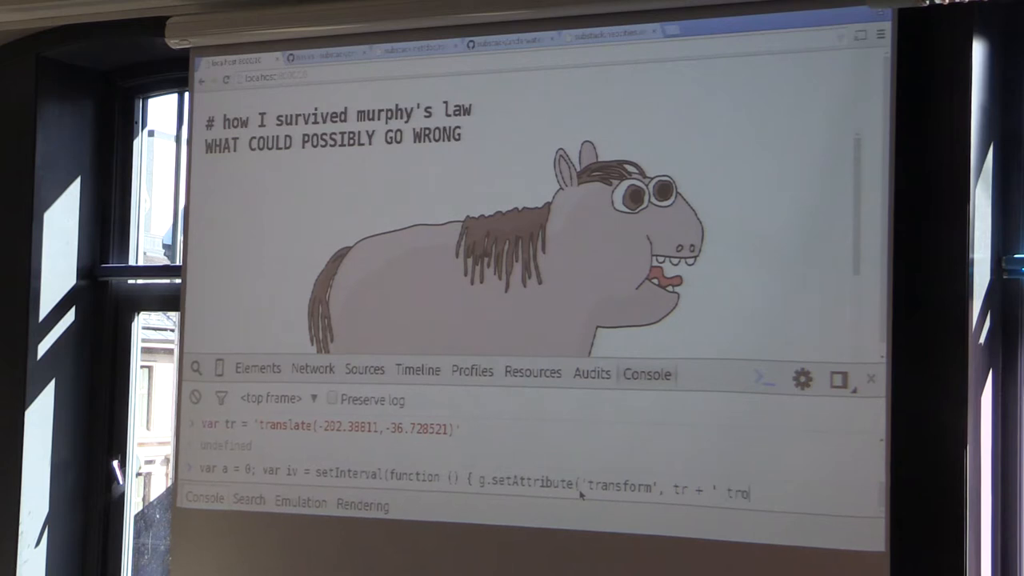
{"action": "type", "text": "rcate"}
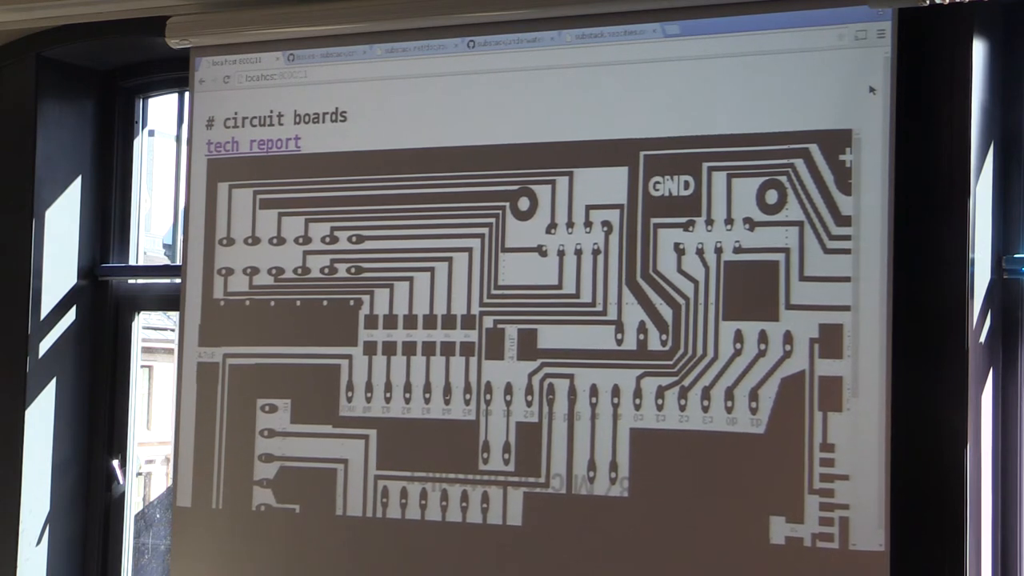
Open the tech report PDF and scroll to Printed Circuit Board Design and Fabrication
{"action": "left_click", "coordinate": [253, 143]}
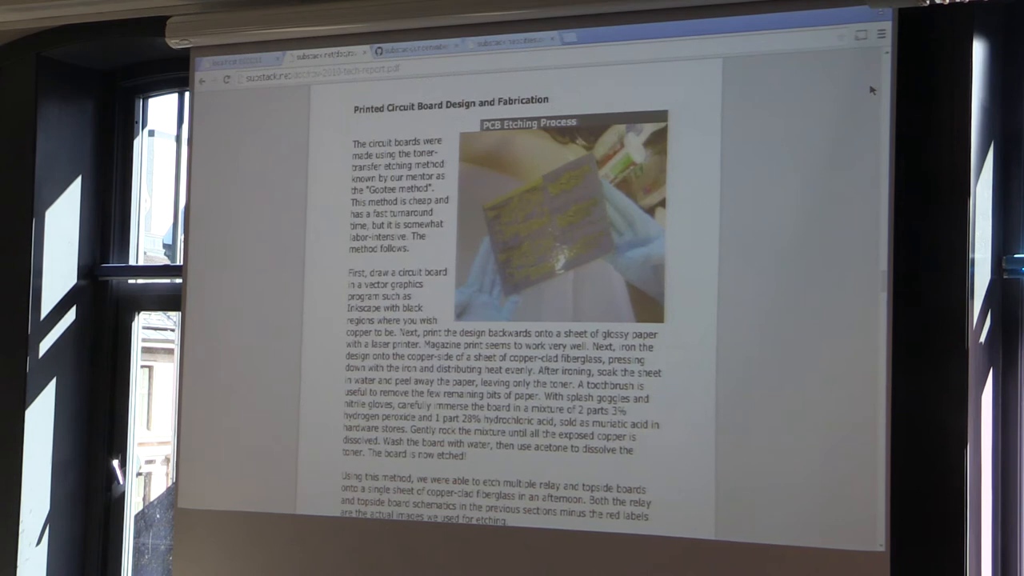
{"action": "scroll", "scroll_direction": "down", "scroll_amount": 3}
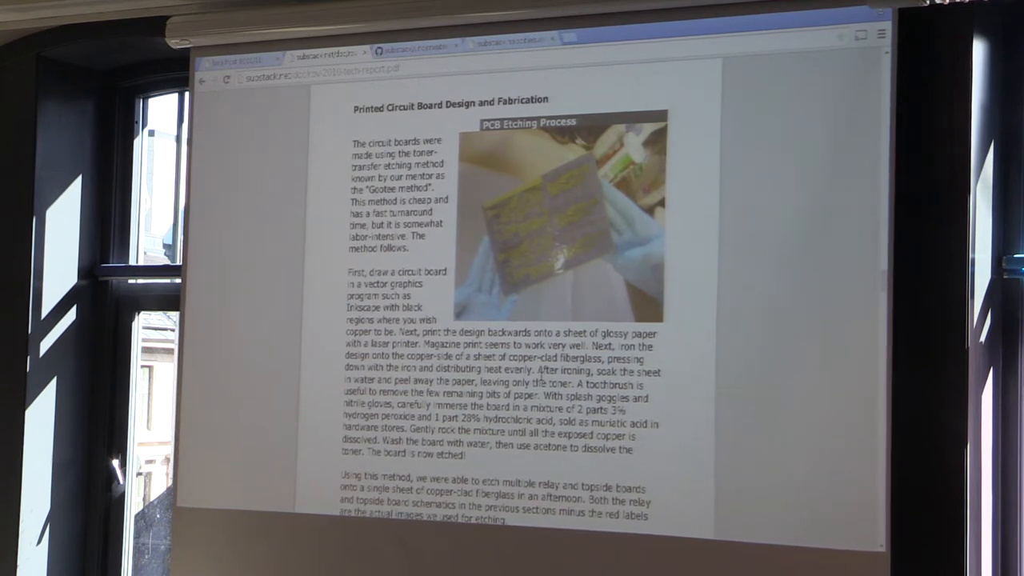
{"action": "scroll", "scroll_direction": "down", "scroll_amount": 3}
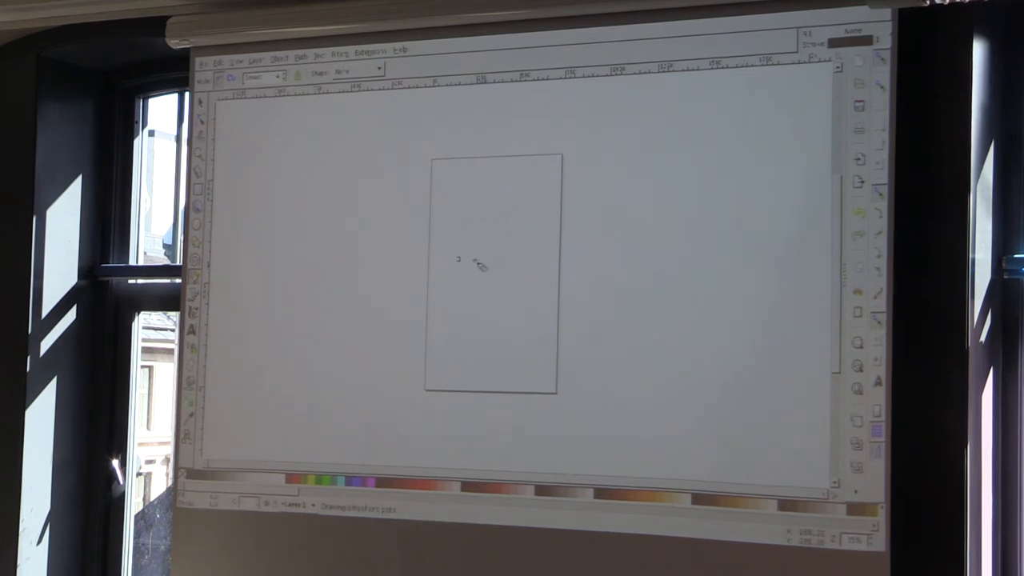
Draw a square near the top of the Inkscape page with the rectangle tool
{"action": "left_click_drag", "start_coordinate": [468, 220], "coordinate": [505, 264]}
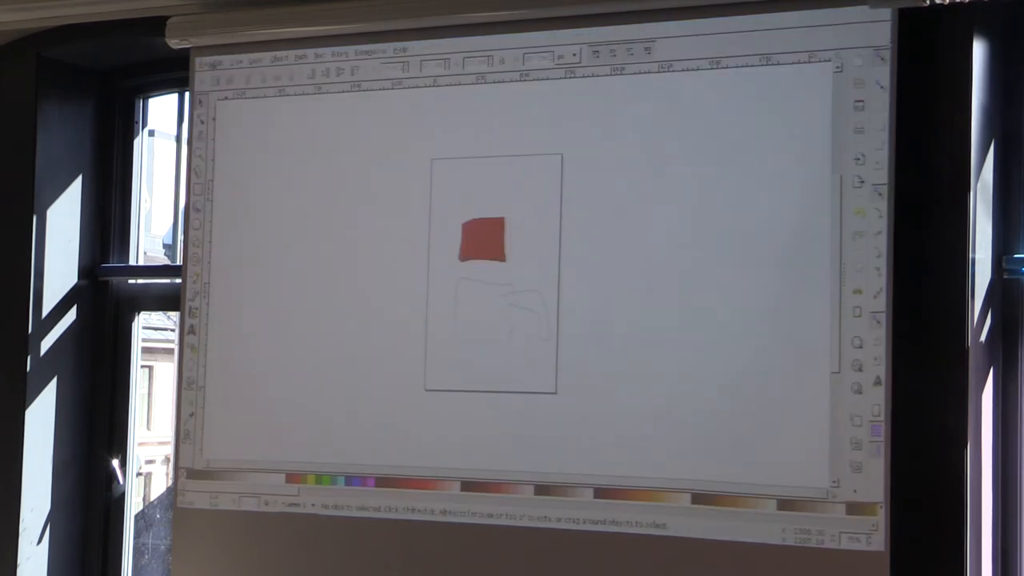
{"action": "left_click", "coordinate": [213, 53]}
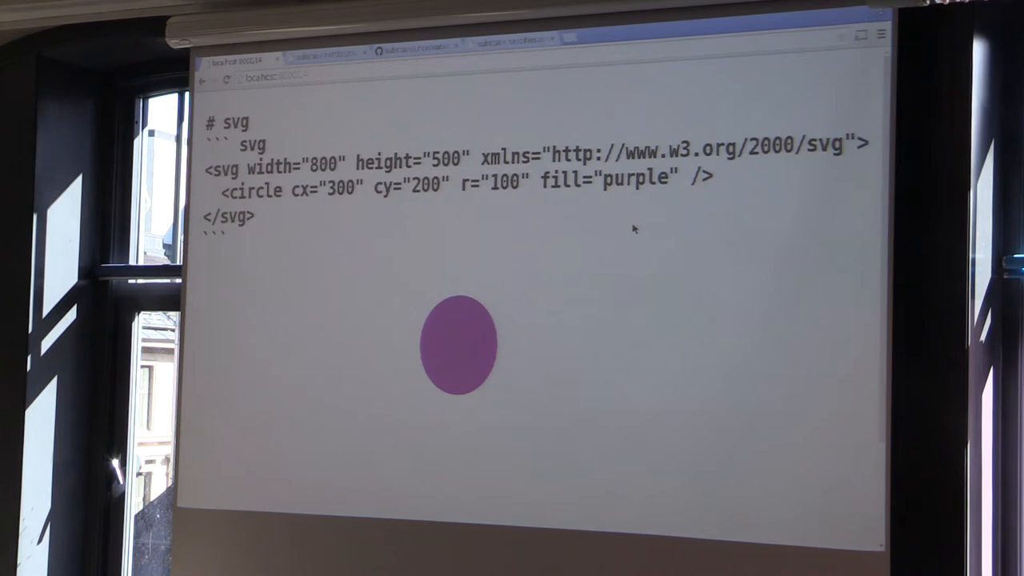
Query svg.querySelector('circle') in the console and begin .setAttribute(' on it
{"action": "key", "text": "F12"}
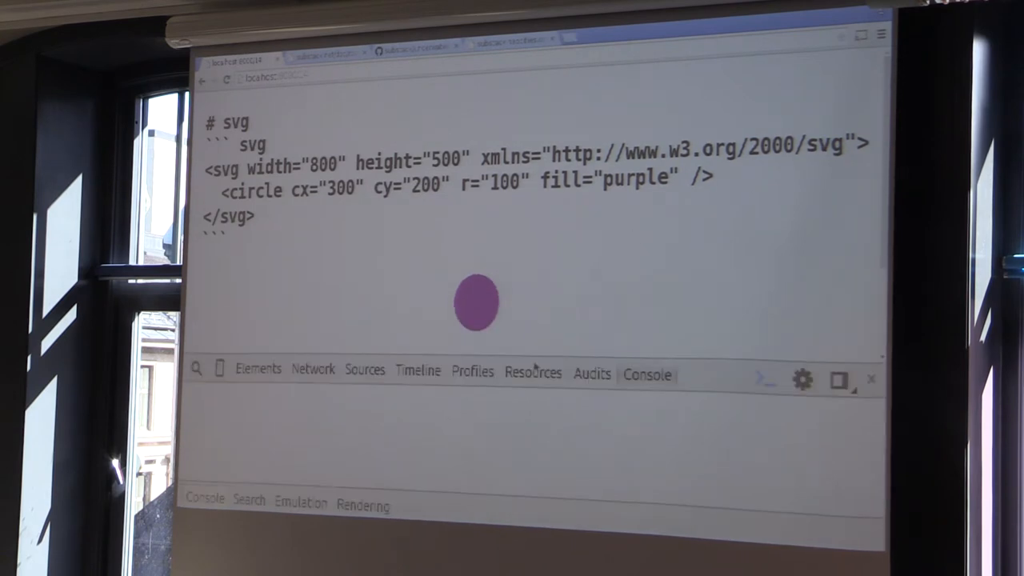
{"action": "type", "text": "svg.query"}
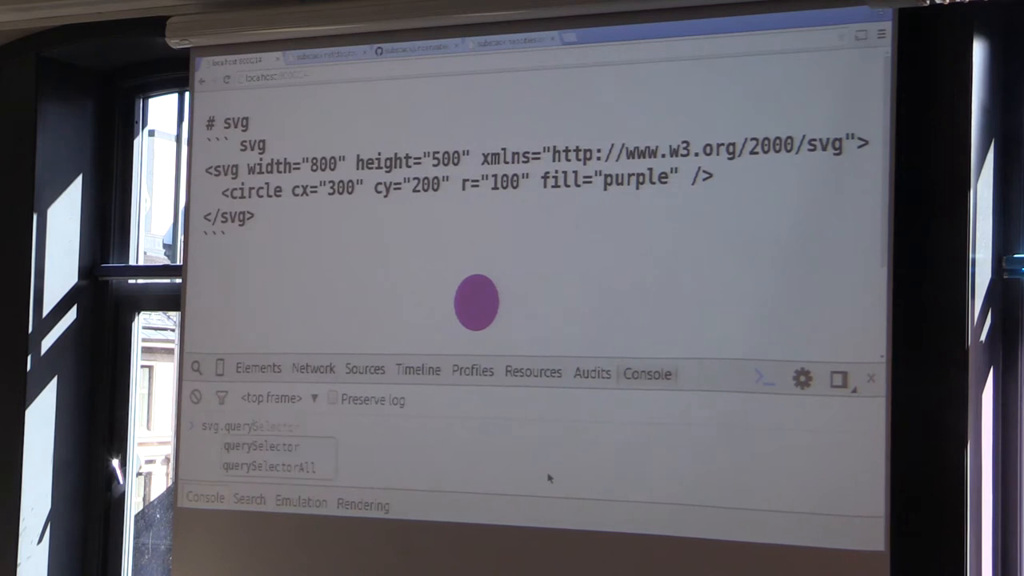
{"action": "type", "text": "("}
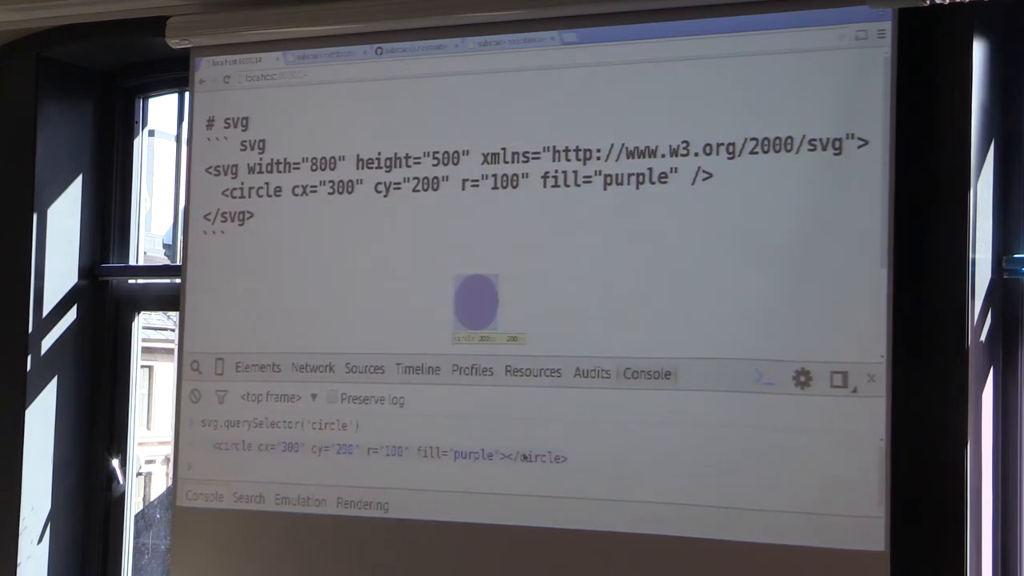
{"action": "type", "text": "svg.querySelector('circle').set"}
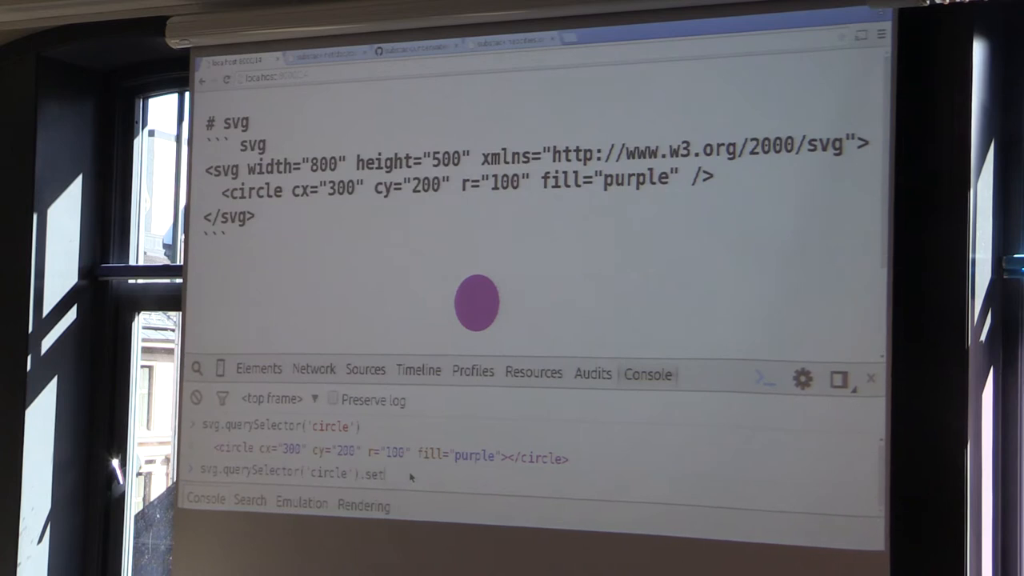
{"action": "type", "text": "Attribute('"}
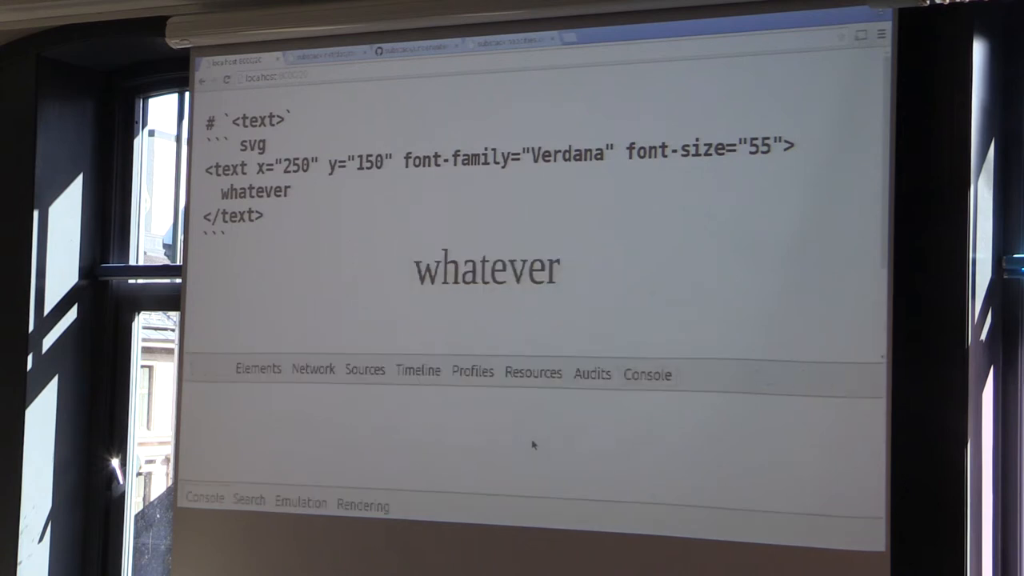
Try hsl2rgb(100,50) in the console, then start var txt = svg.querySelector('text')
{"action": "left_click", "coordinate": [648, 373]}
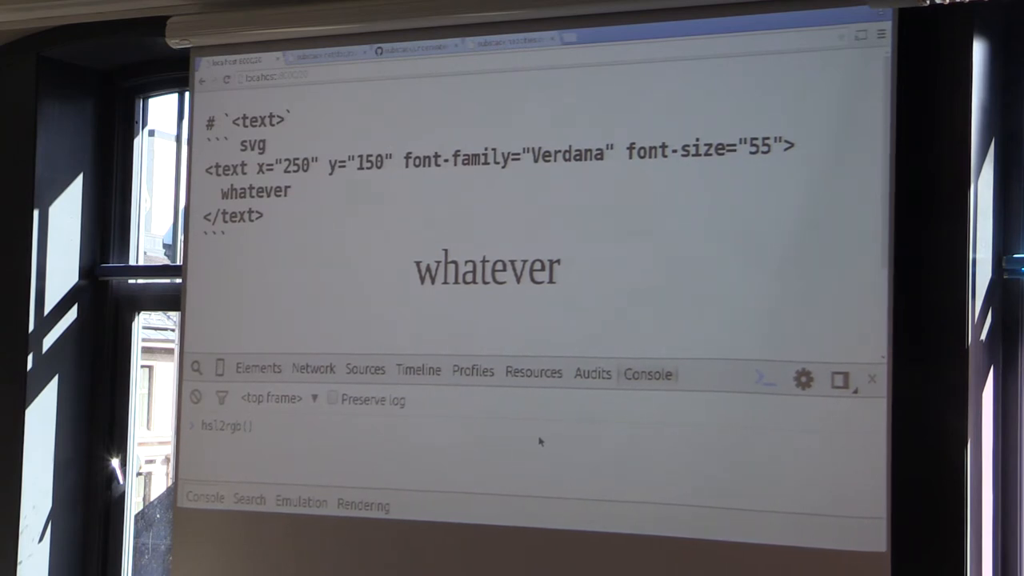
{"action": "type", "text": "100,50"}
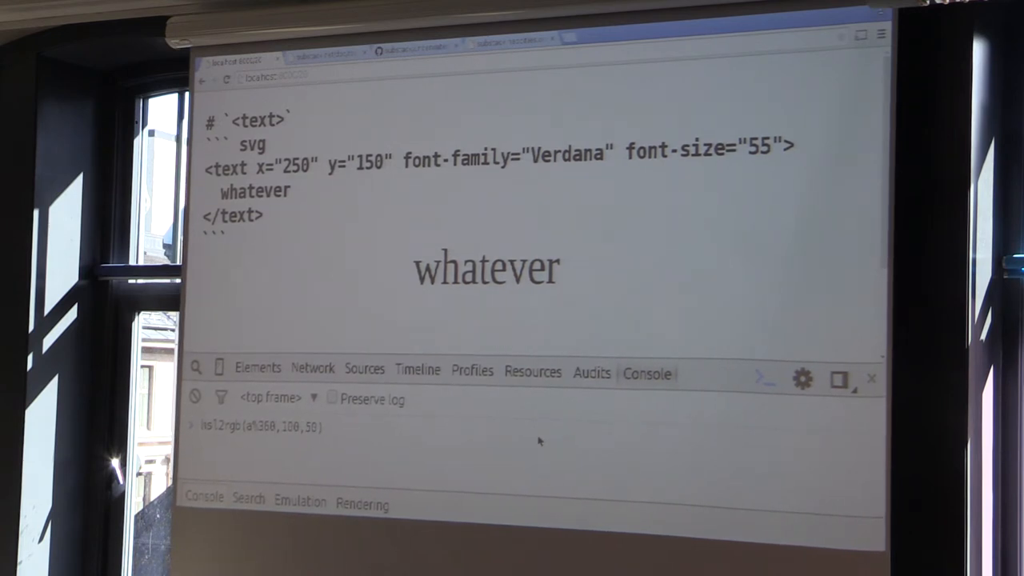
{"action": "type", "text": "svg.querySelector('text"}
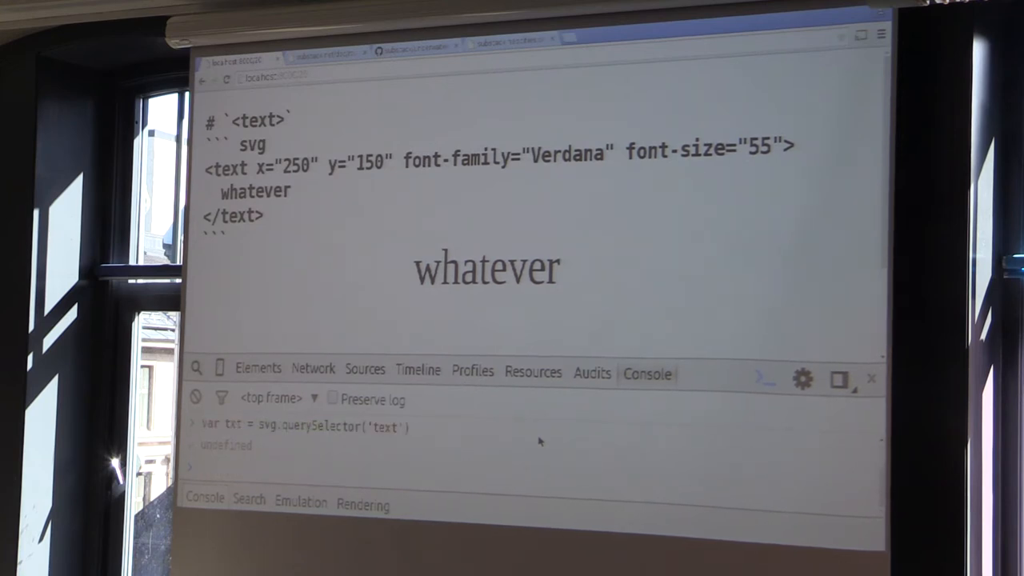
Write var a = 0 and a setInterval setting txt's fill to hsl2rgb(a++*4%360,100,50)
{"action": "type", "text": "var iv = setInterval(function () {"}
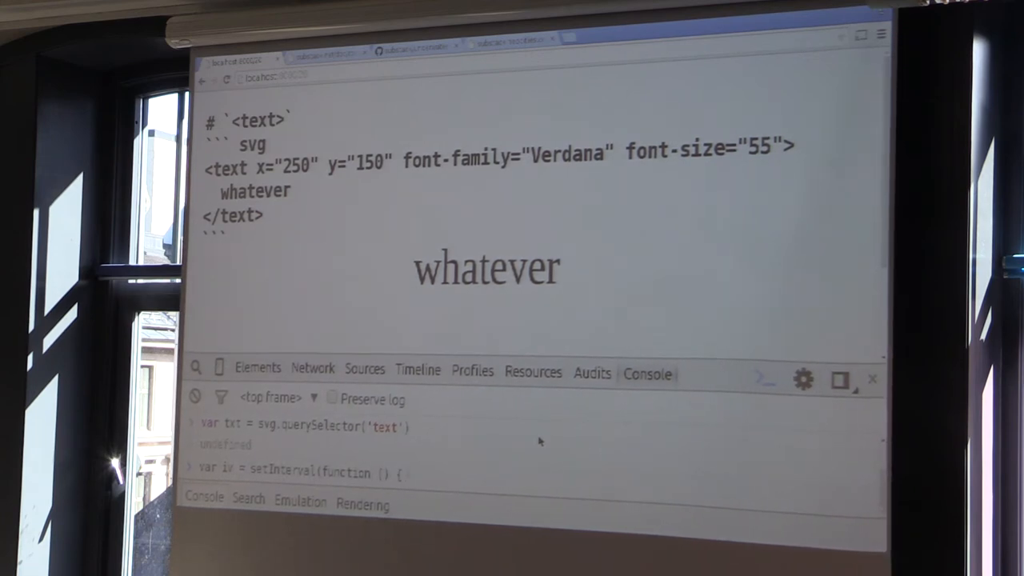
{"action": "type", "text": "var a = 0;"}
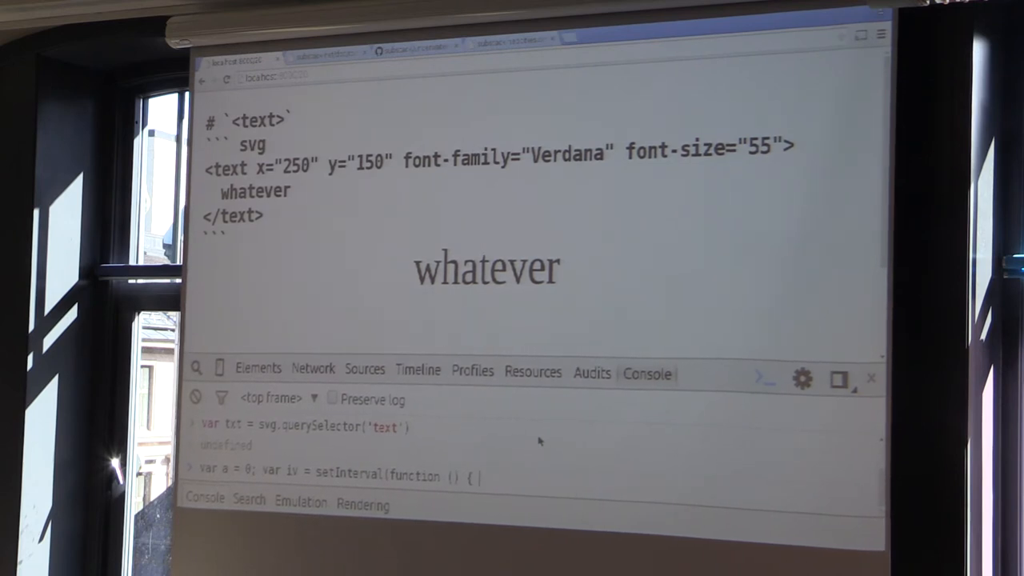
{"action": "type", "text": "txt.setAttribute"}
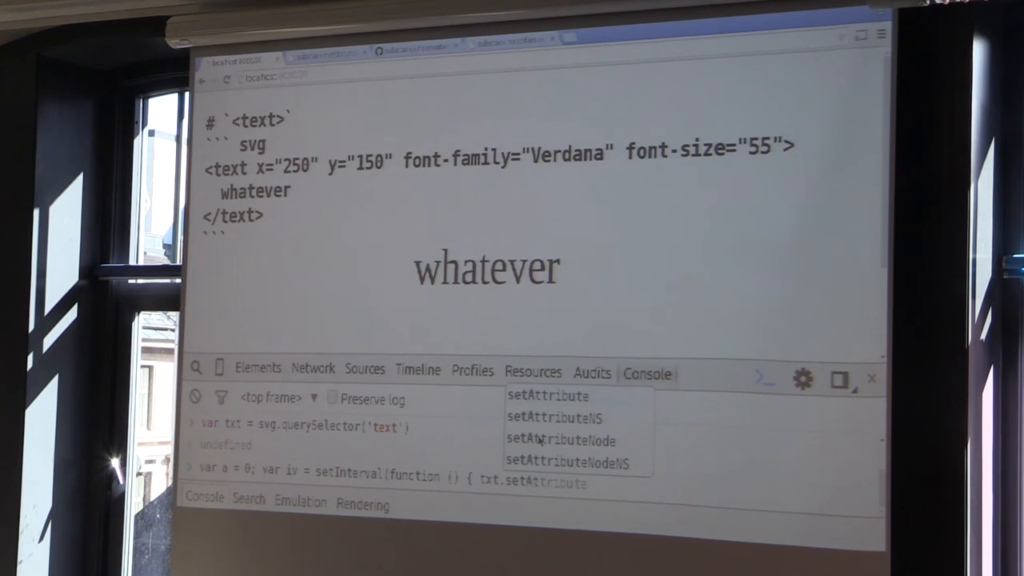
{"action": "type", "text": "('fill"}
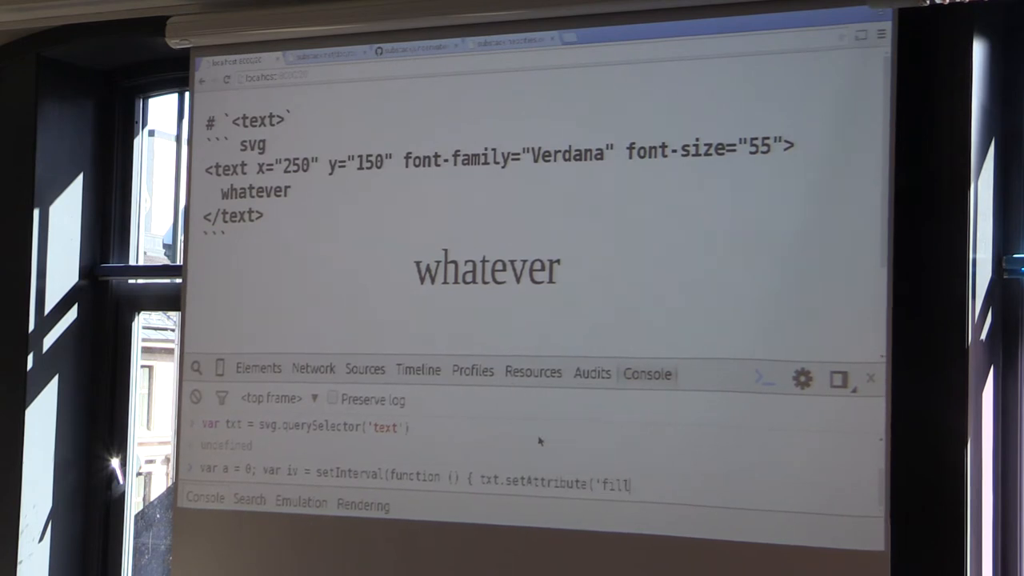
{"action": "type", "text": "', hsl2rgb(a++"}
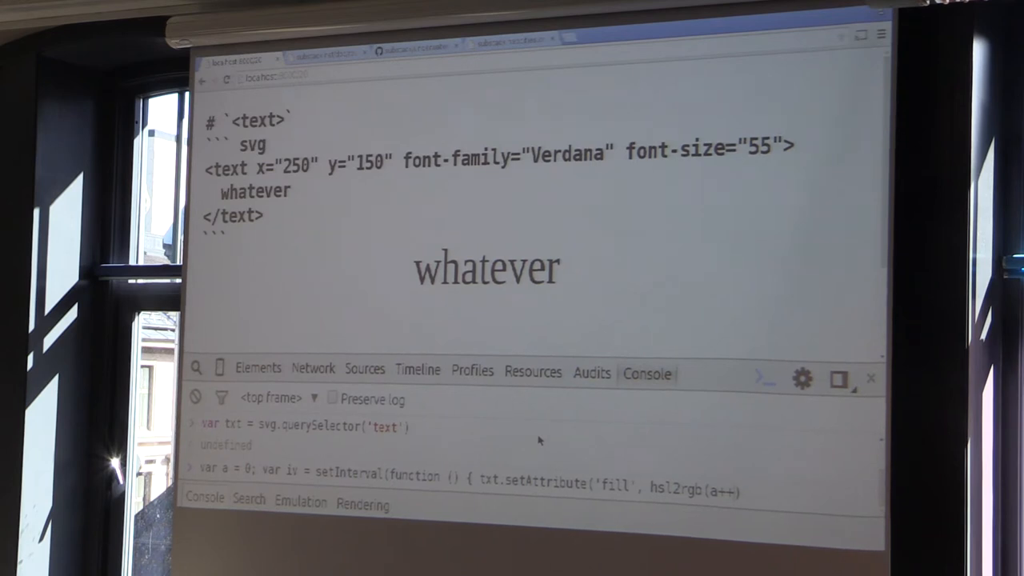
{"action": "type", "text": "*4%360"}
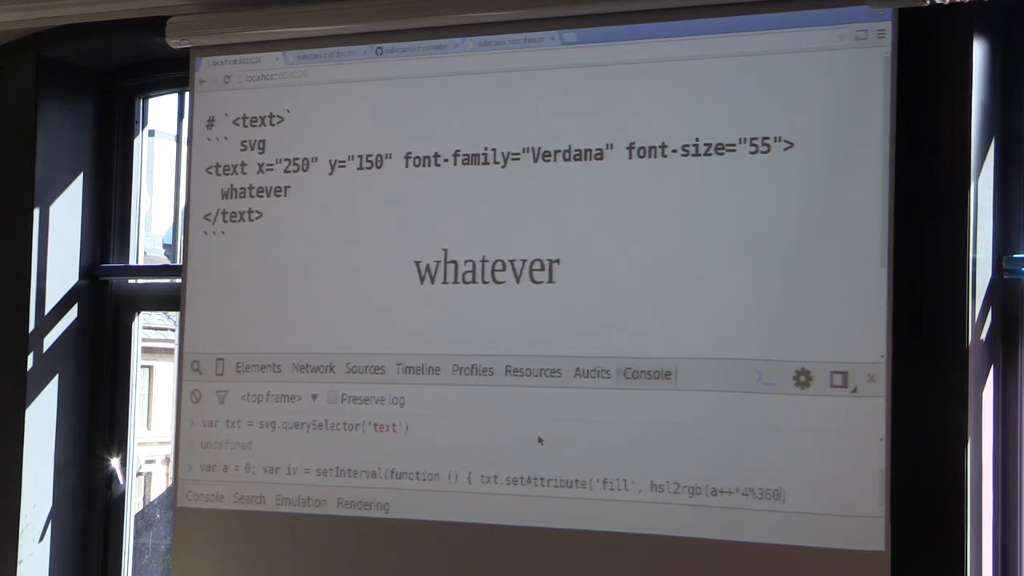
{"action": "type", "text": ",100,50)"}
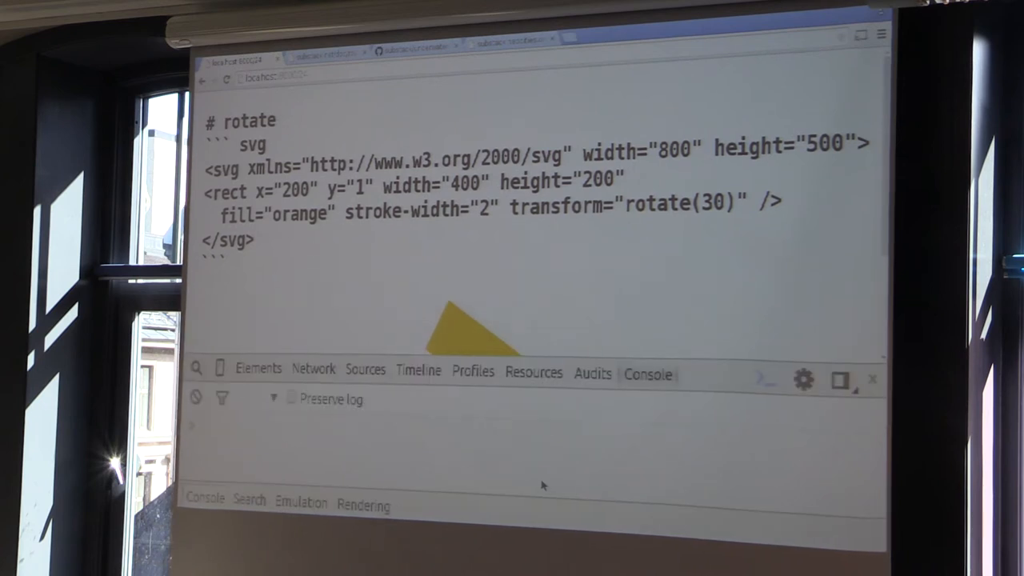
Set the circle's r to 500, then enter clearInterval() to stop the timer
{"action": "type", "text": "svg.querySelector('circle').setAttribute('r', '500')"}
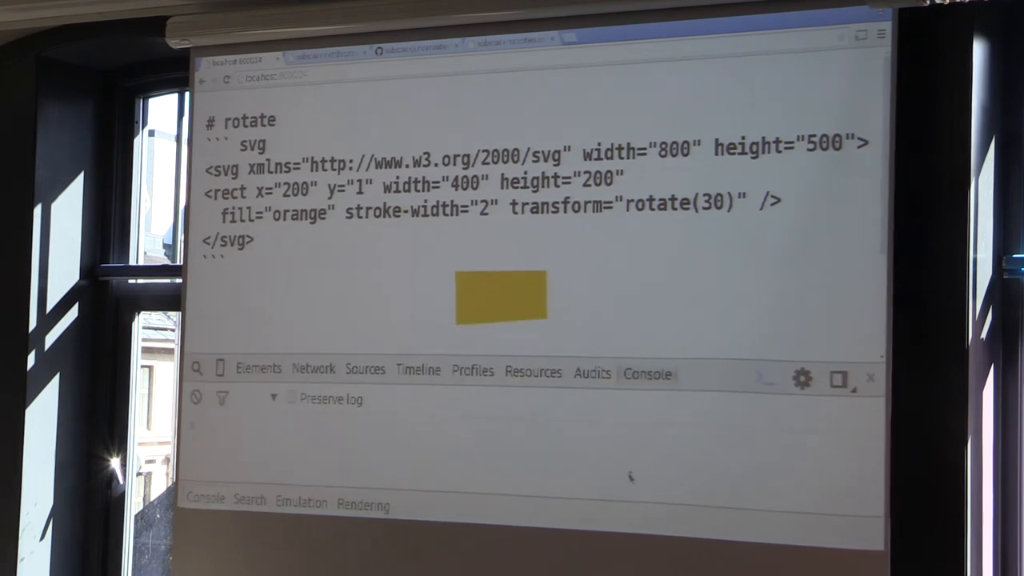
{"action": "type", "text": "clearInterval("}
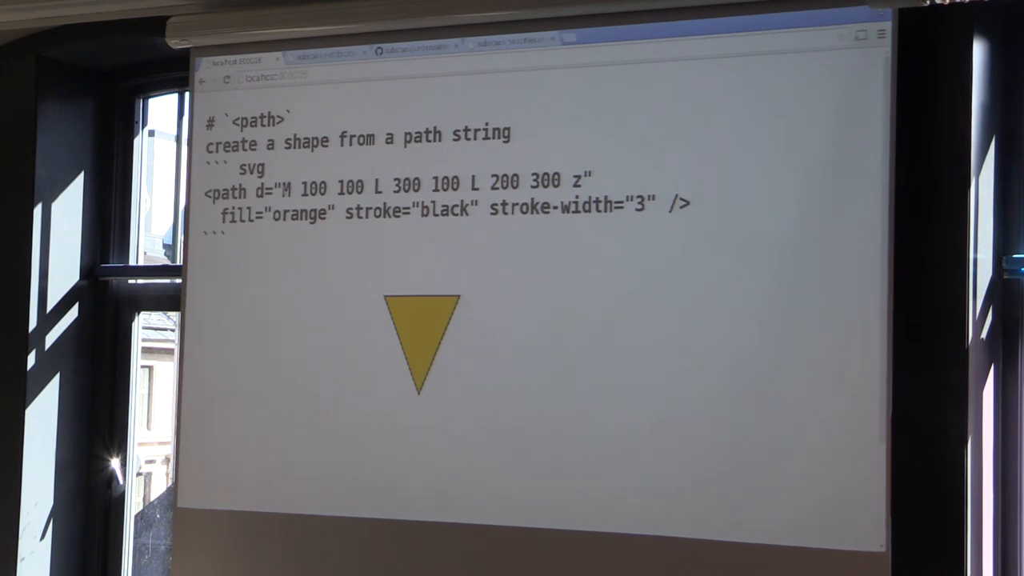
Highlight the triangle's d attribute path string on the <path> slide
{"action": "left_click_drag", "start_coordinate": [288, 182], "coordinate": [581, 183]}
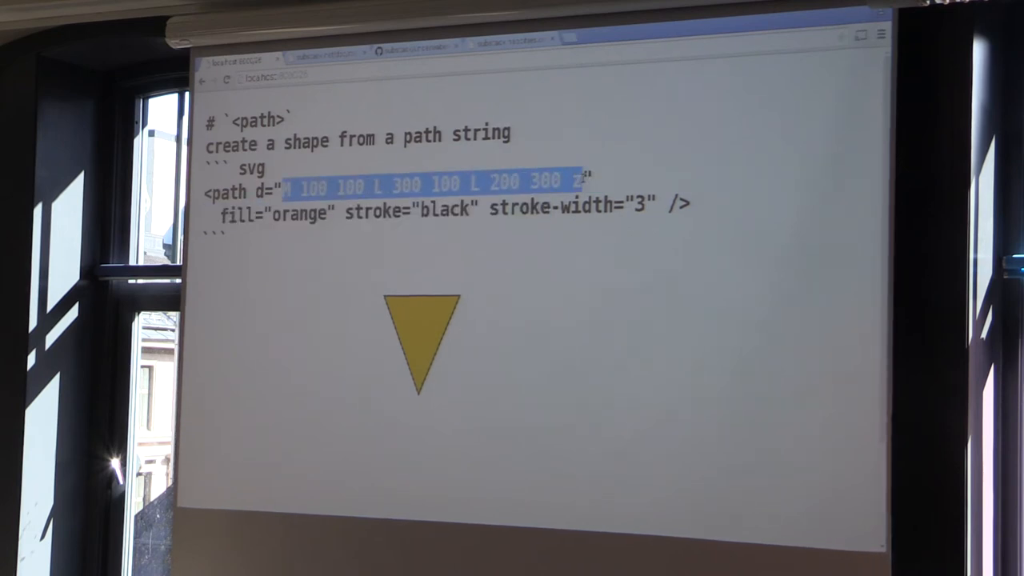
{"action": "mouse_move", "coordinate": [707, 312]}
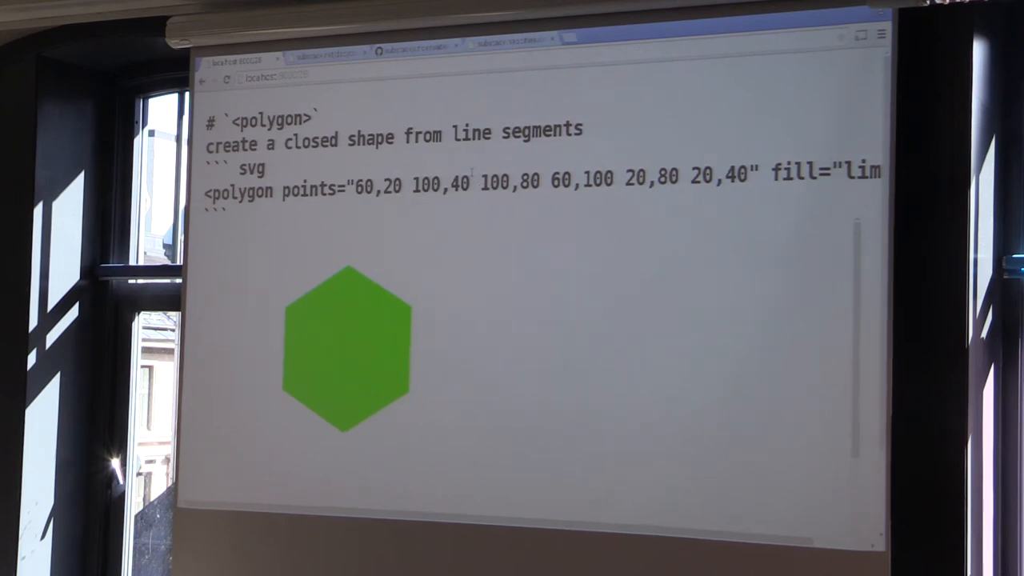
Select the first coordinate 60, then highlight the hexagon's full polygon points list
{"action": "double_click", "coordinate": [362, 191]}
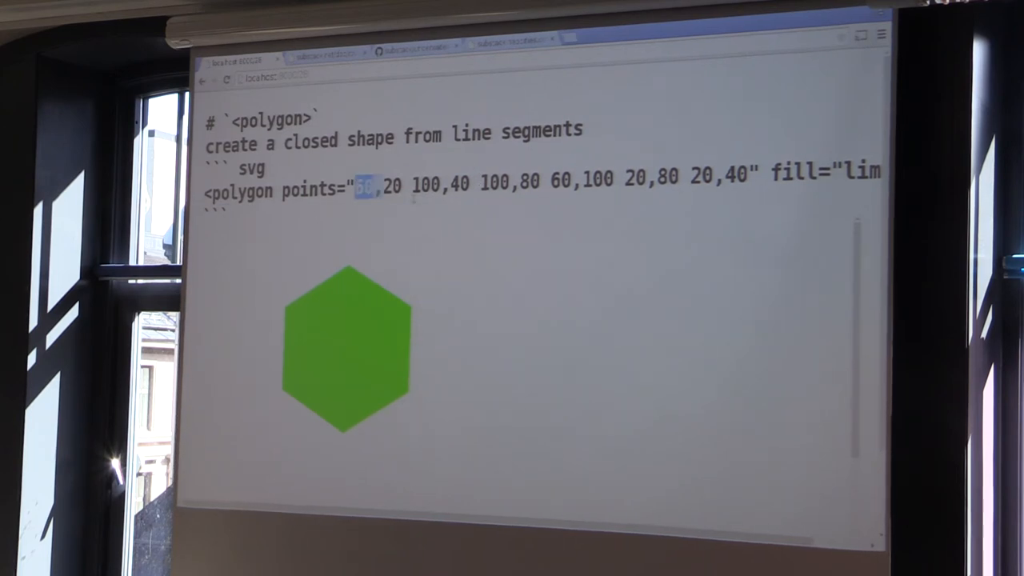
{"action": "left_click_drag", "start_coordinate": [368, 192], "coordinate": [748, 180]}
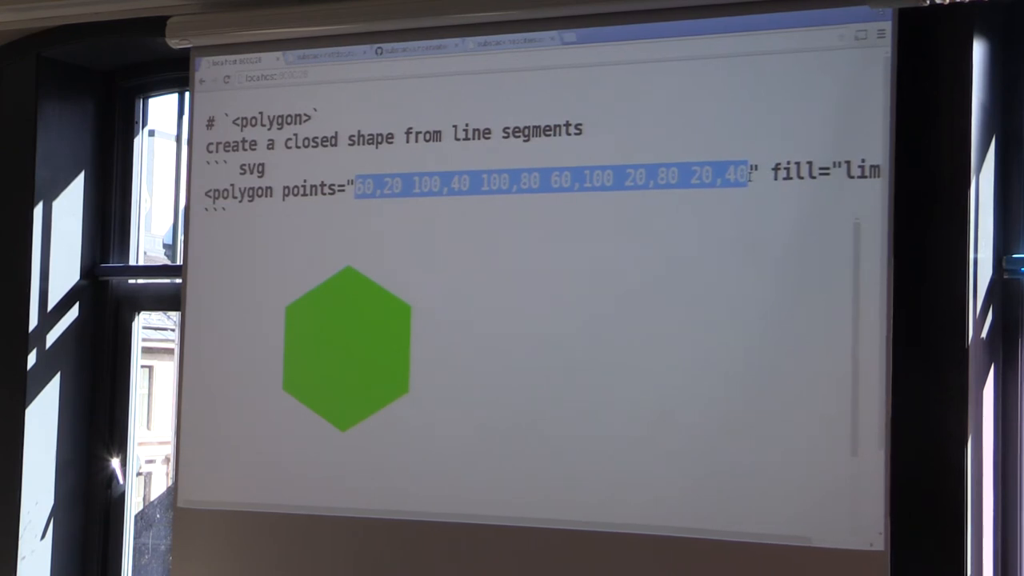
{"action": "mouse_move", "coordinate": [476, 308]}
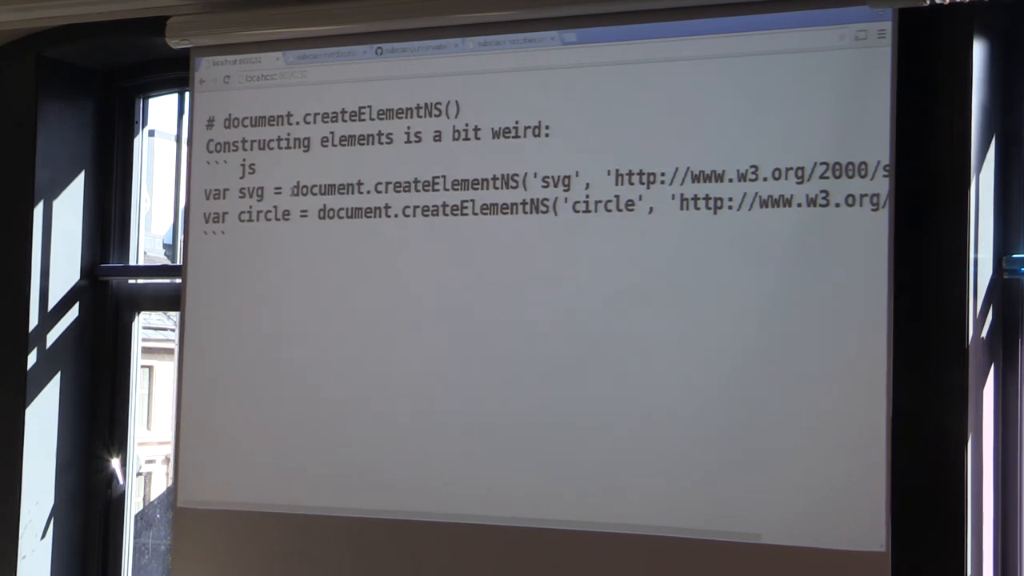
Highlight parts of the createElementNS example code for the svg and circle elements
{"action": "left_click_drag", "start_coordinate": [300, 182], "coordinate": [500, 183]}
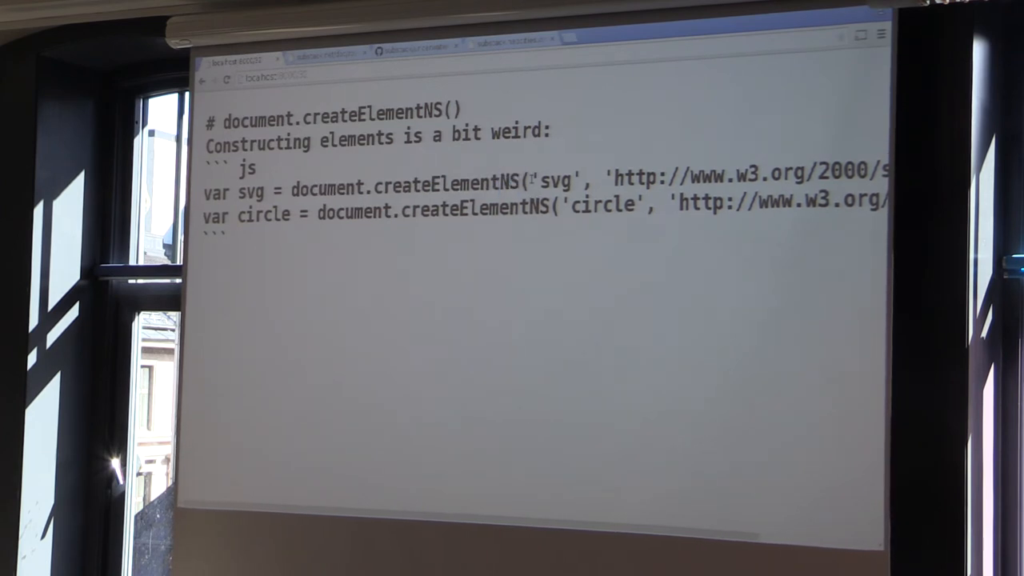
{"action": "double_click", "coordinate": [557, 177]}
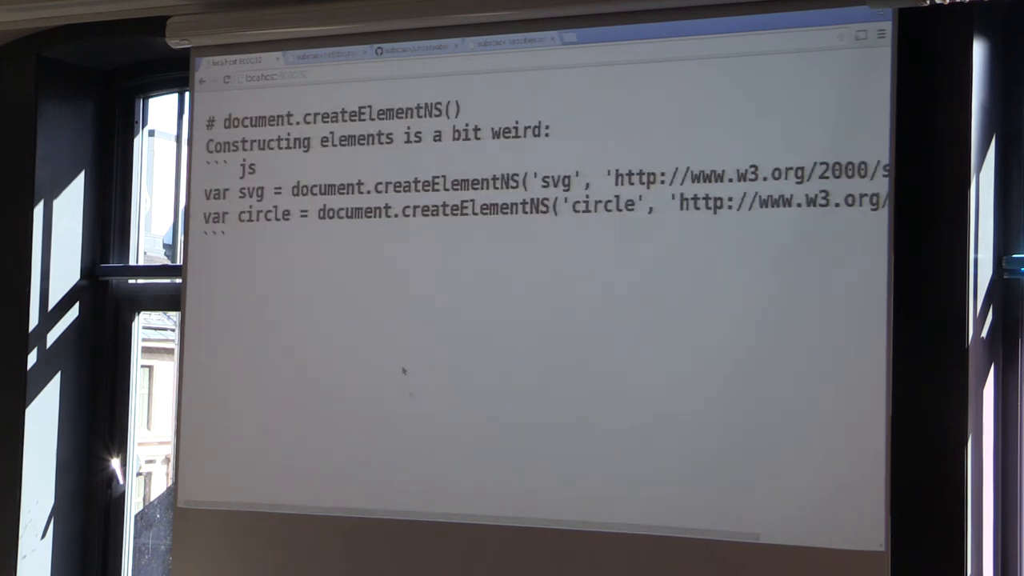
{"action": "mouse_move", "coordinate": [433, 336]}
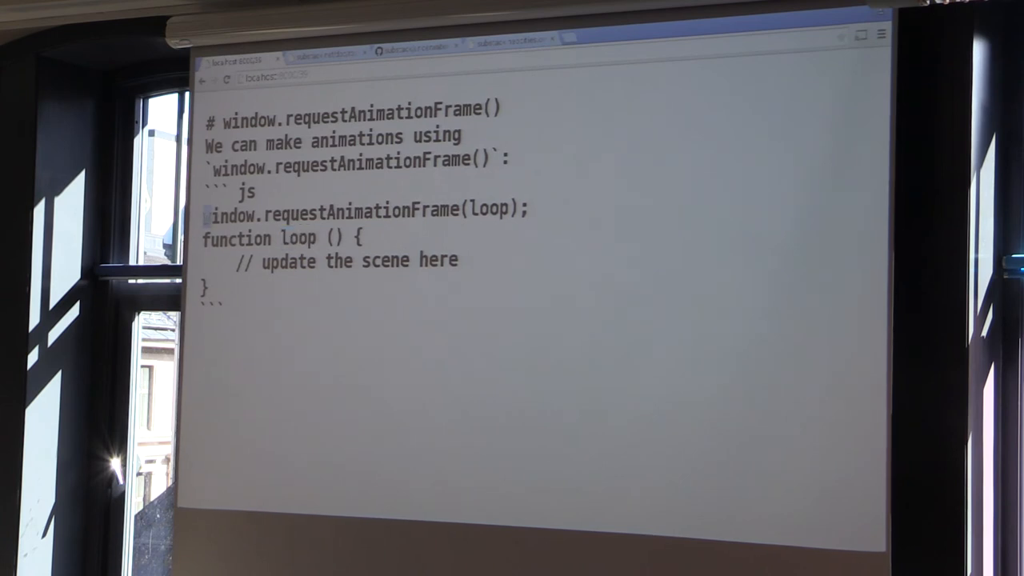
Drag across a line of the requestAnimationFrame example code
{"action": "left_click_drag", "start_coordinate": [204, 213], "coordinate": [528, 213]}
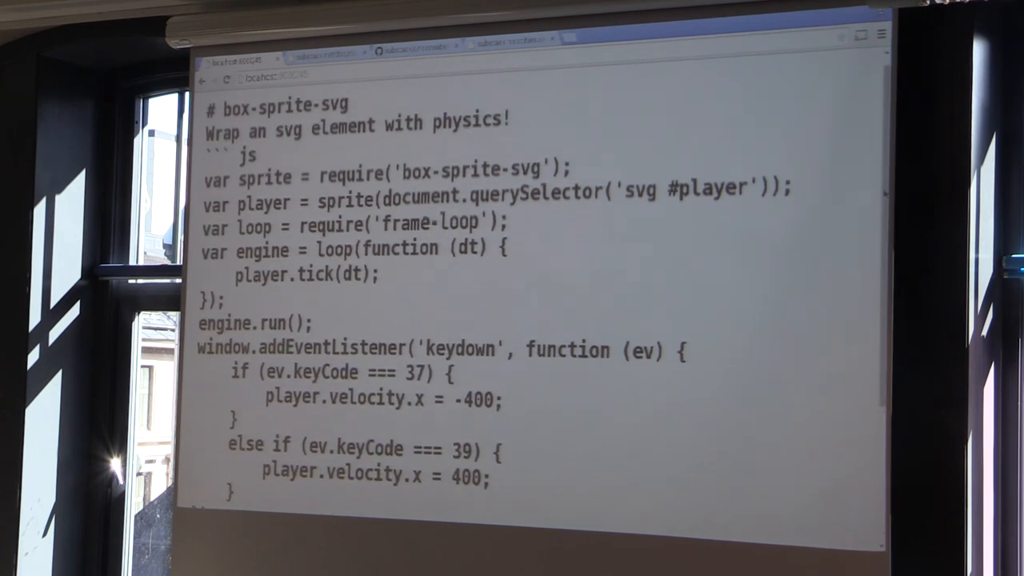
Scroll the box-sprite-svg code down to the keyup handler and back up
{"action": "scroll", "scroll_direction": "down", "scroll_amount": 3}
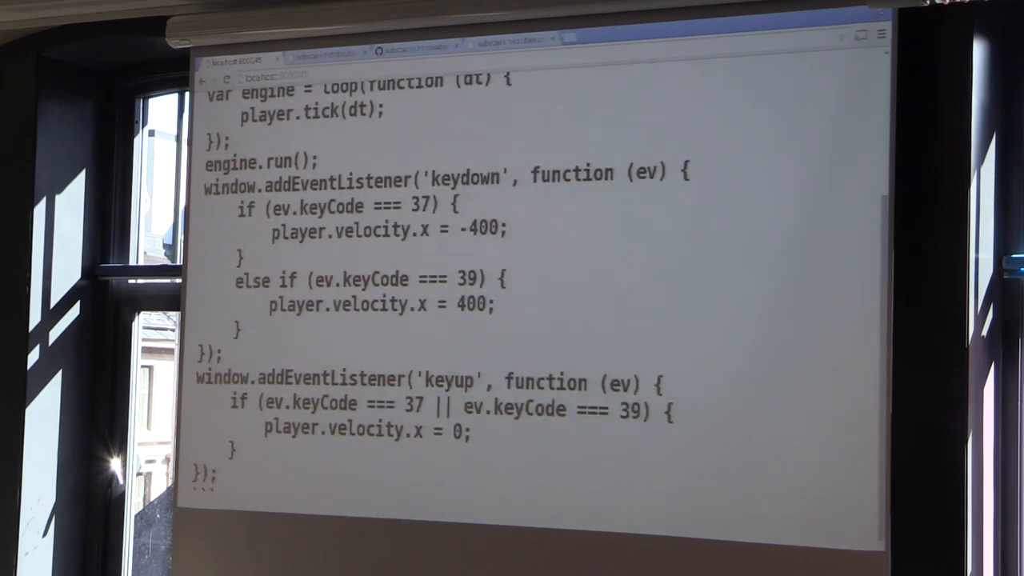
{"action": "scroll", "scroll_direction": "up", "scroll_amount": 3}
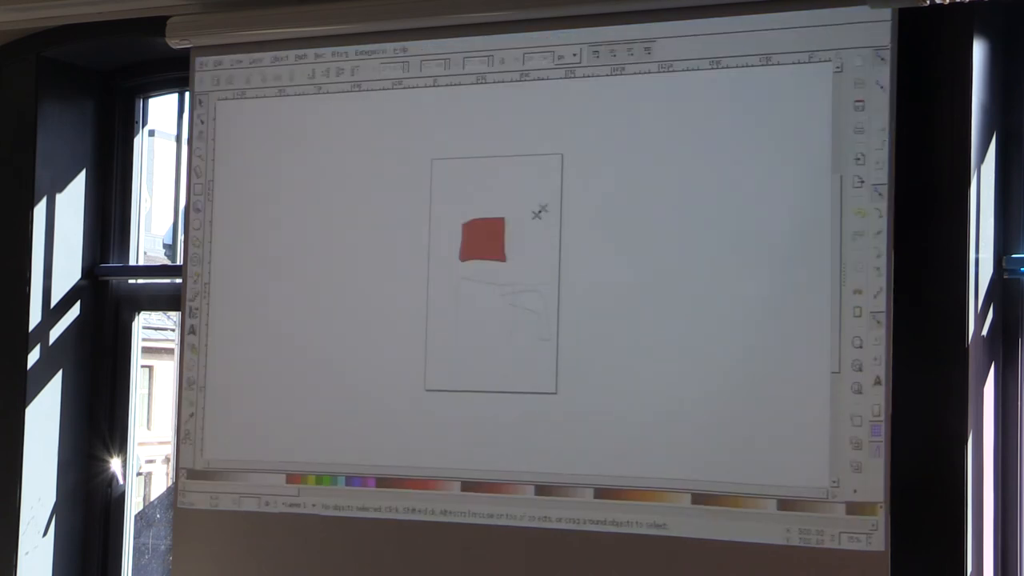
Select the red square, then choose Open from the File menu
{"action": "left_click", "coordinate": [480, 244]}
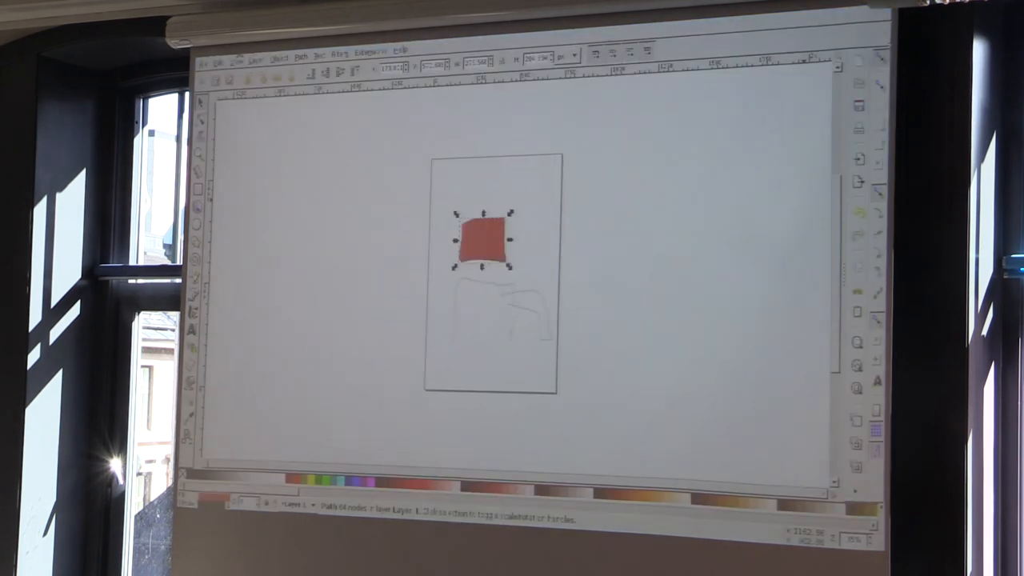
{"action": "left_click", "coordinate": [214, 52]}
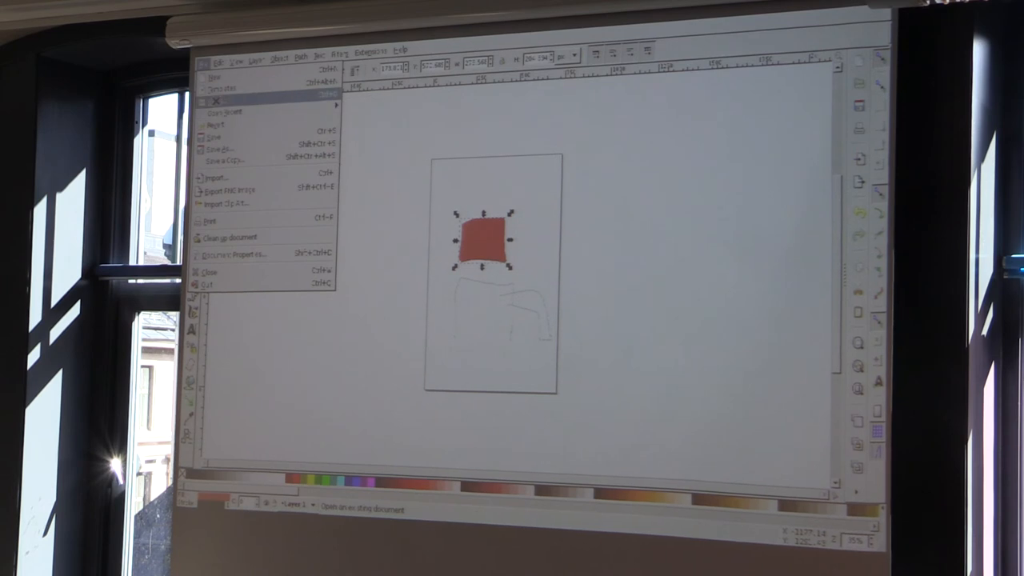
{"action": "left_click", "coordinate": [215, 176]}
{"action": "type", "text": "~/projects/wall-st-piano/"}
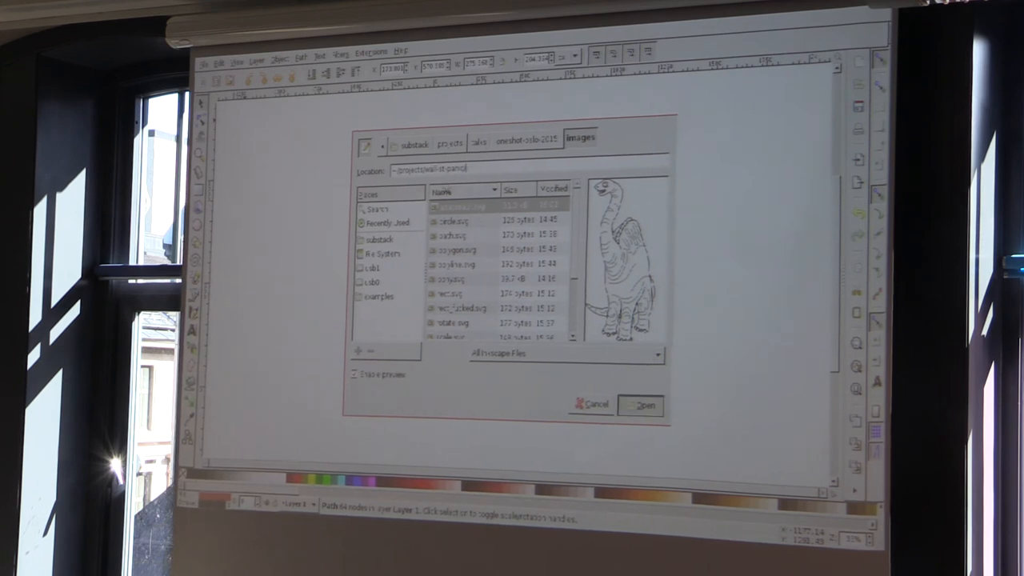
Open the Wall Street Panic level SVG from the open-file dialog
{"action": "left_click", "coordinate": [450, 143]}
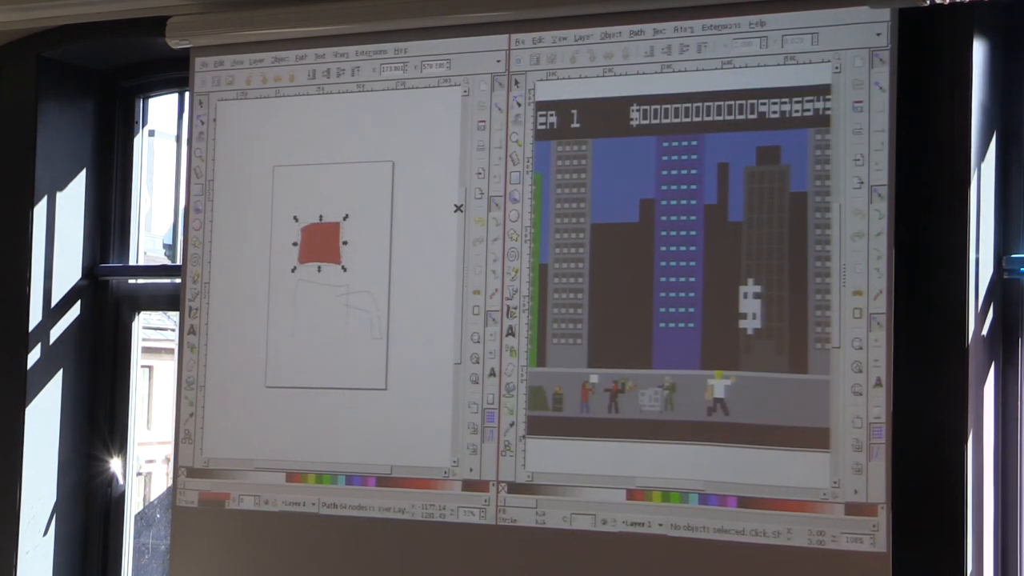
{"action": "left_click", "coordinate": [458, 209]}
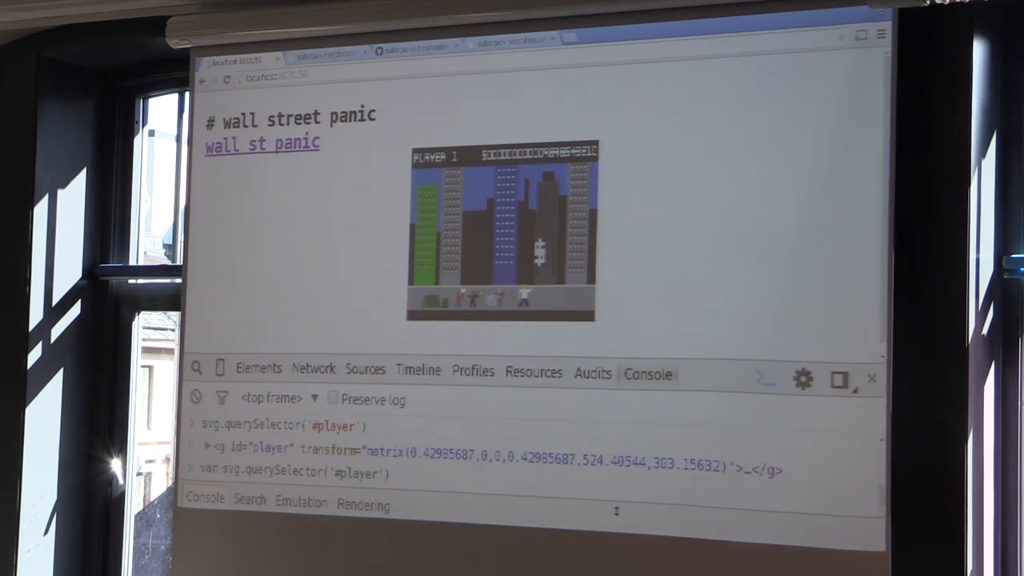
Store svg.querySelector('#player') in a player variable and echo it in the console
{"action": "type", "text": "var player = svg.querySelector('#player')"}
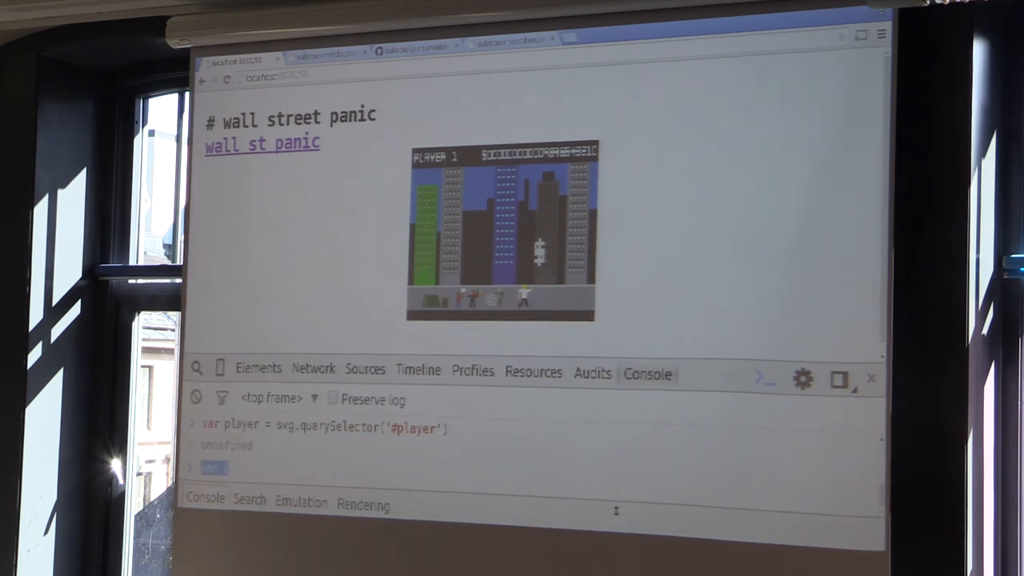
{"action": "type", "text": "player.setAttribute('transform"}
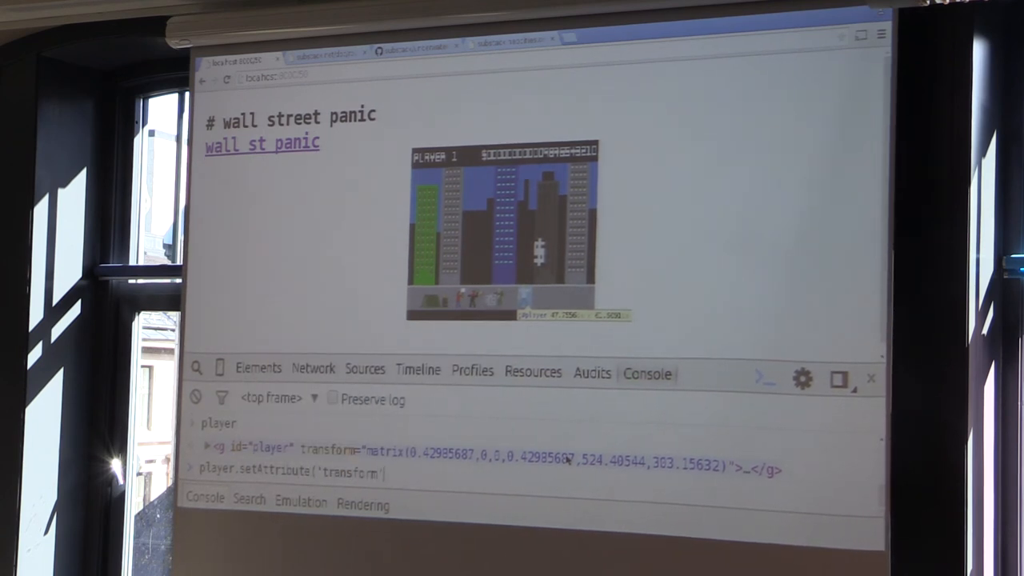
Set the player's transform to translate(0,100) and begin typing another player command
{"action": "type", "text": ", 'tralsa'"}
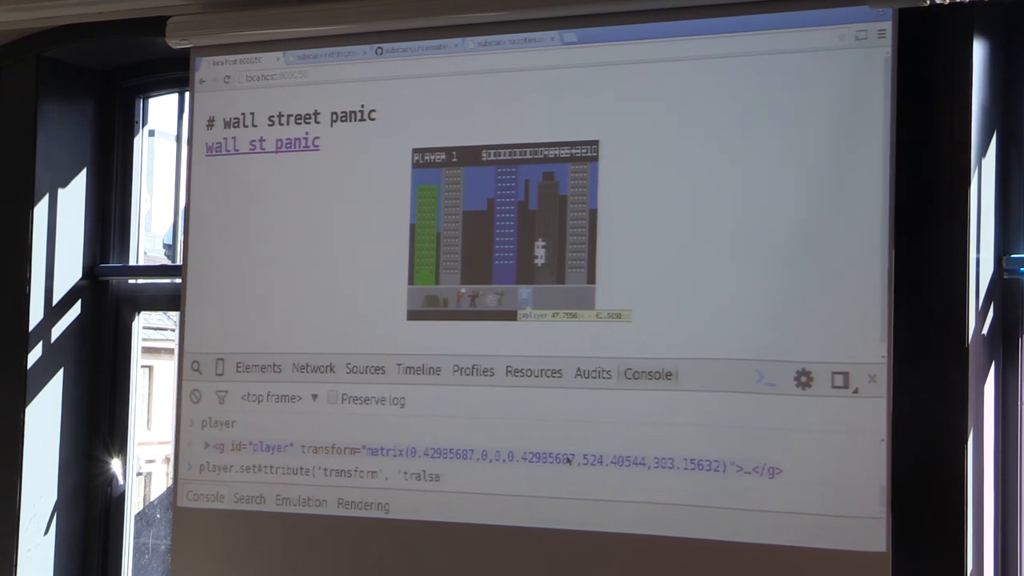
{"action": "type", "text": "translate"}
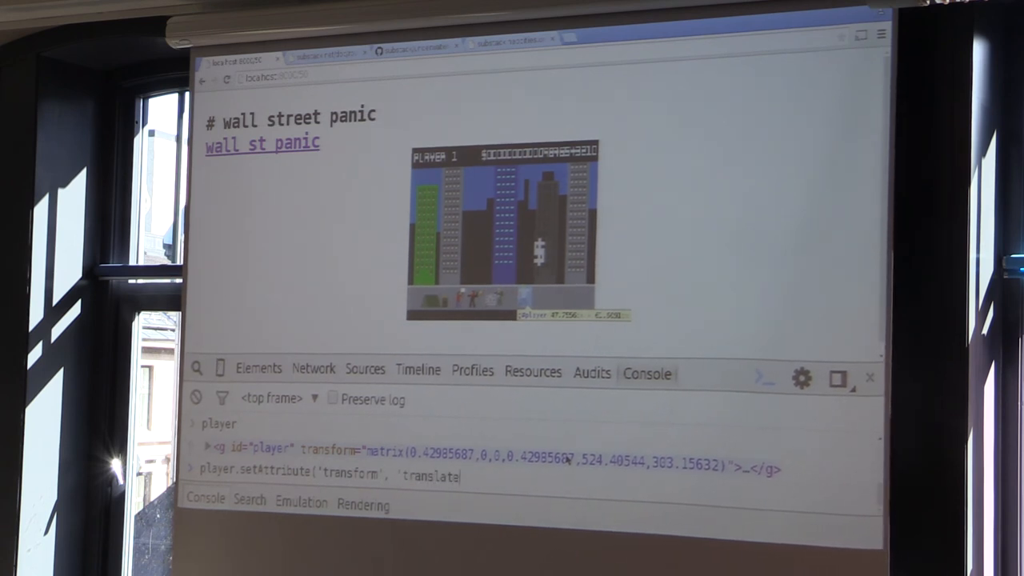
{"action": "type", "text": "(0,100"}
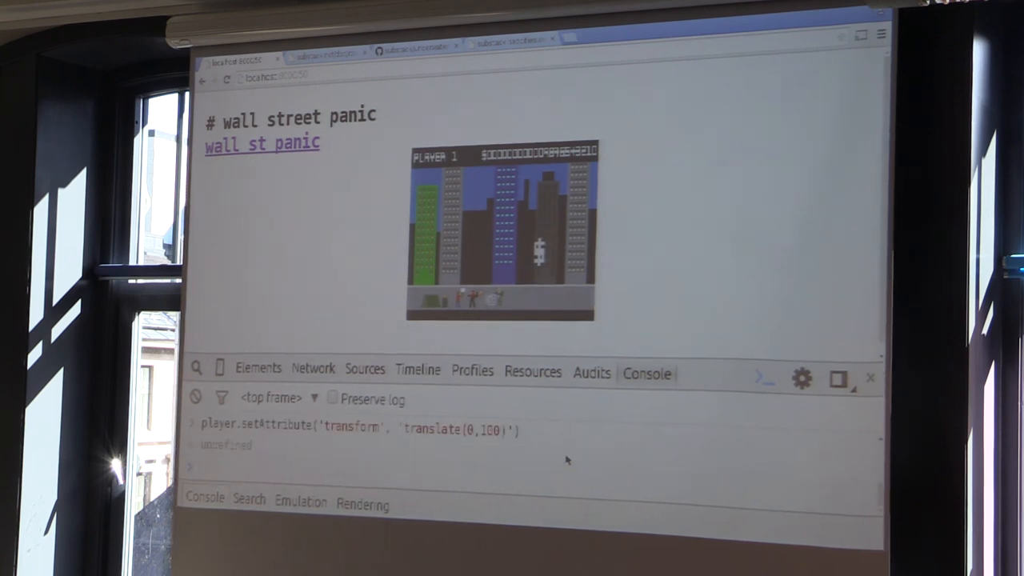
{"action": "type", "text": "player.setAttribute('transform', 'translate(560,100)') }"}
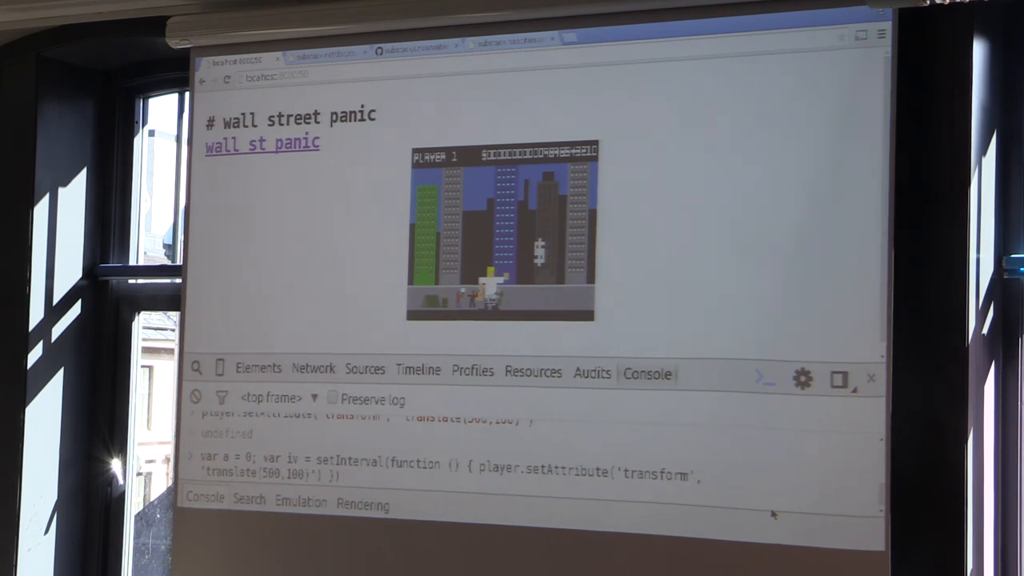
Run a 16 ms setInterval moving the player in a cos/sin circle, incrementing a
{"action": "type", "text": ", 16)"}
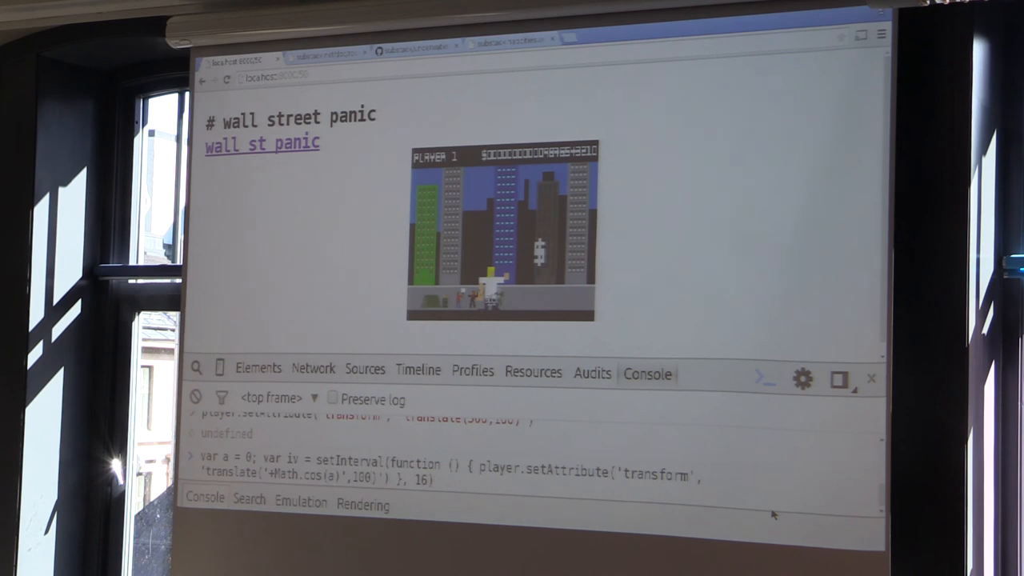
{"action": "type", "text": ";a++"}
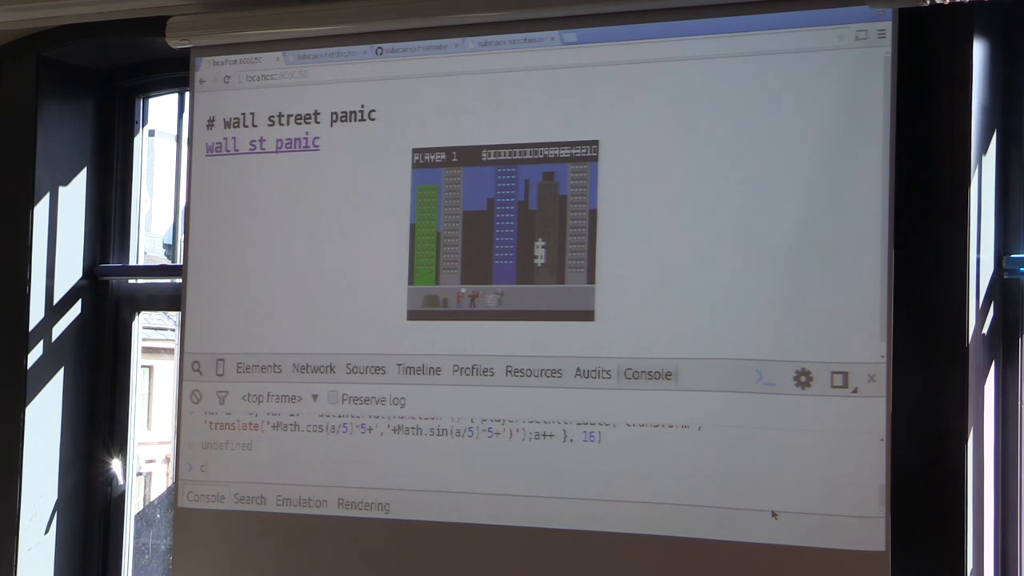
{"action": "type", "text": "play"}
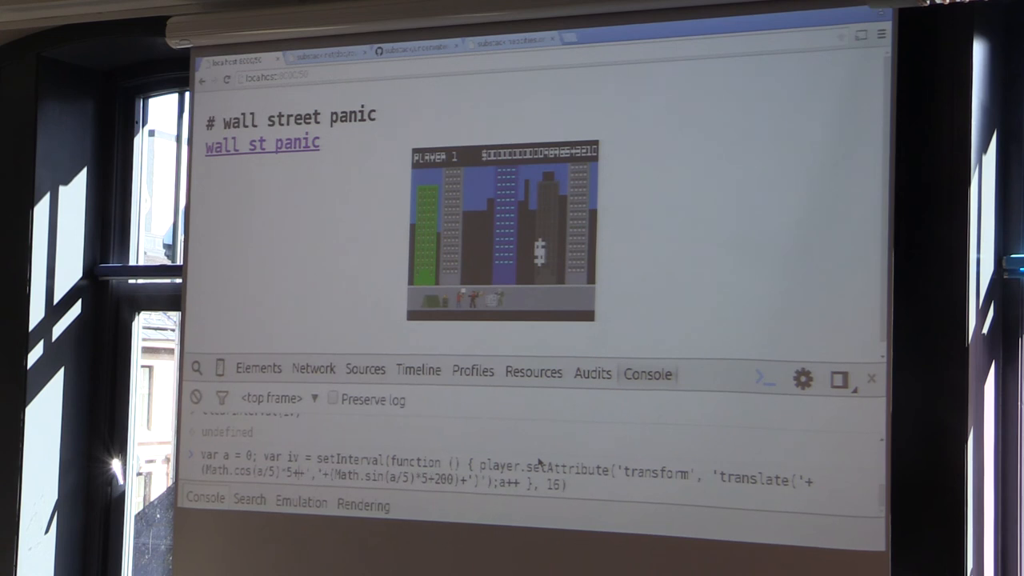
Run the circling timer with 500 and 200 offsets, then type clearInterval(iv)
{"action": "key", "text": "Enter"}
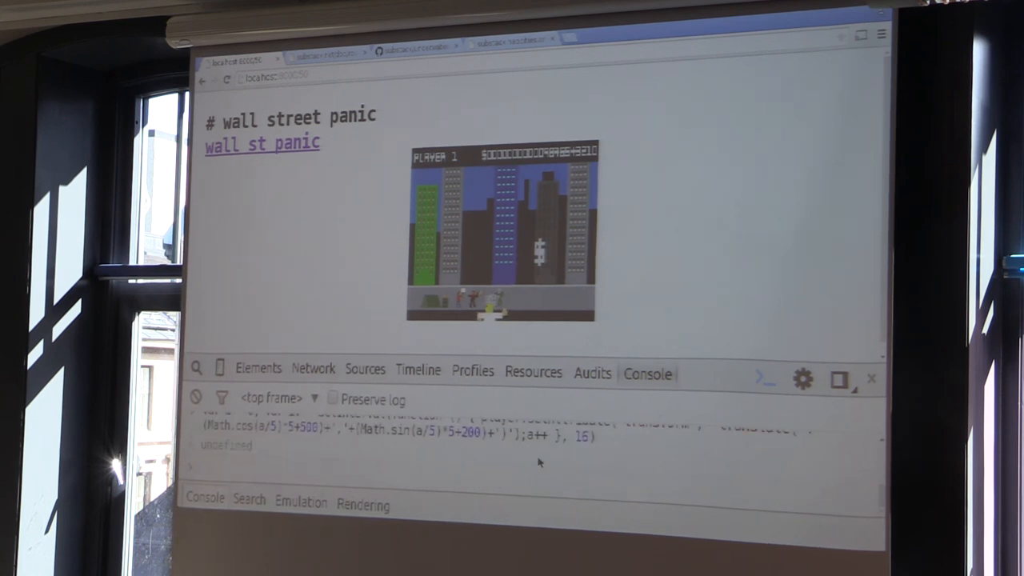
{"action": "type", "text": "clea"}
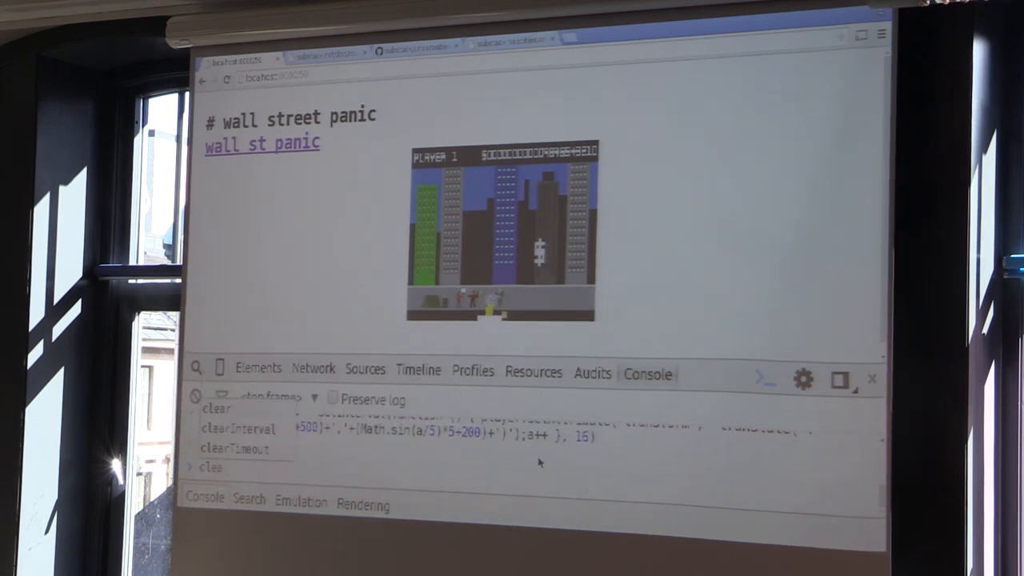
{"action": "type", "text": "clearInterval(iv)"}
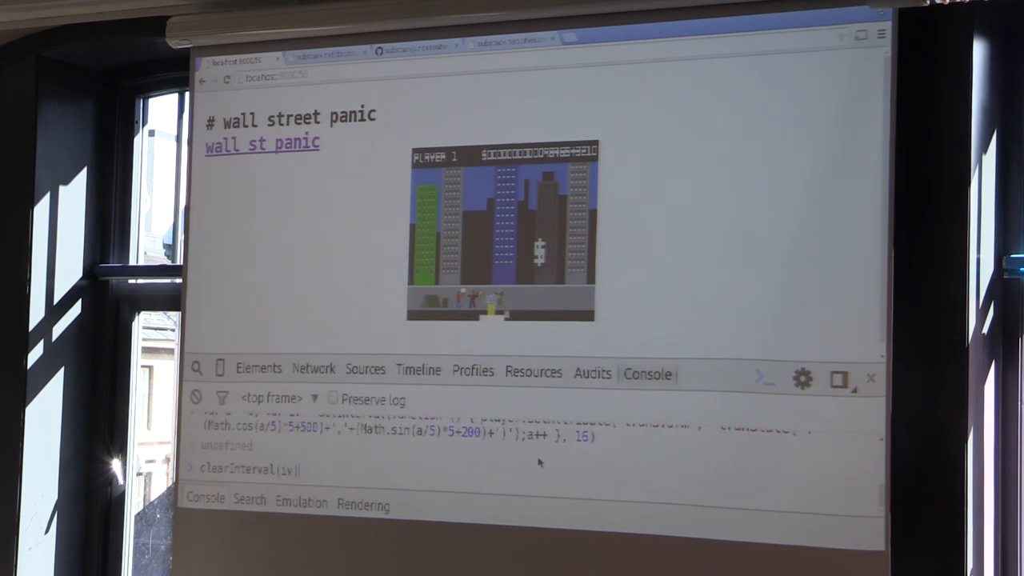